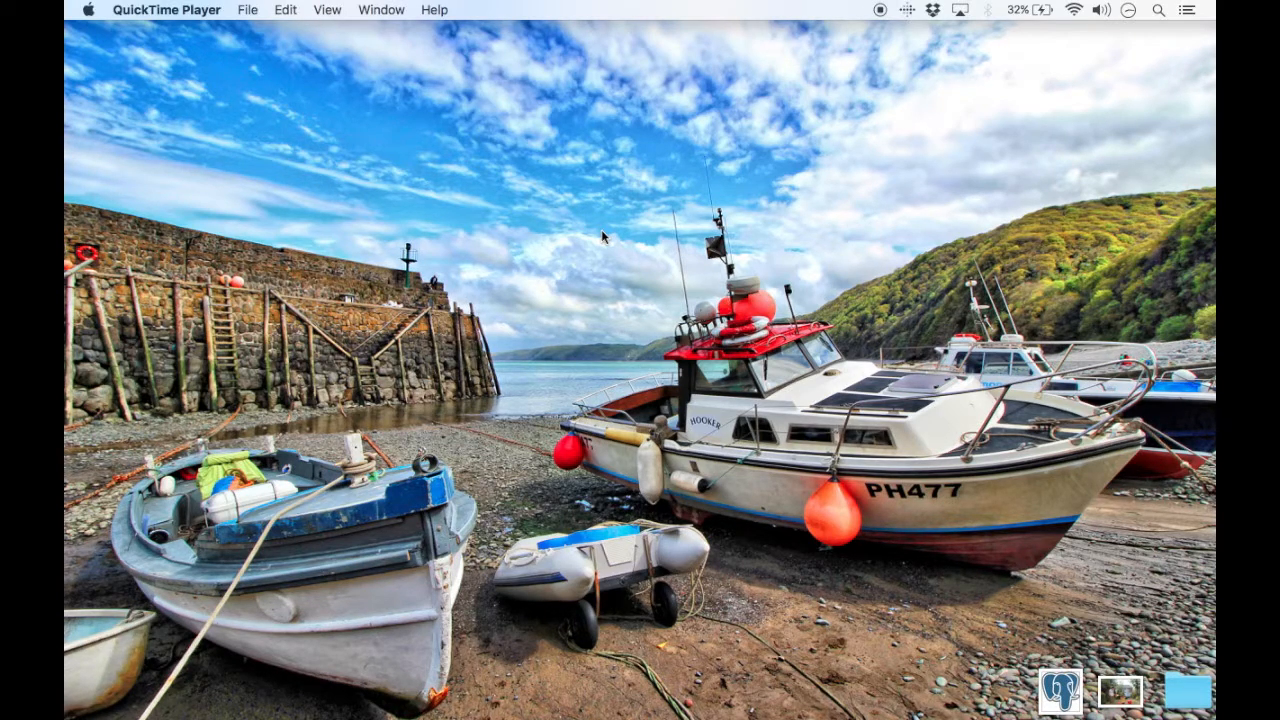
- Check the installed macOS version, then bring up the PostgreSQL section of the EnterpriseDB Software Downloads page
{"action": "left_click", "coordinate": [86, 8]}
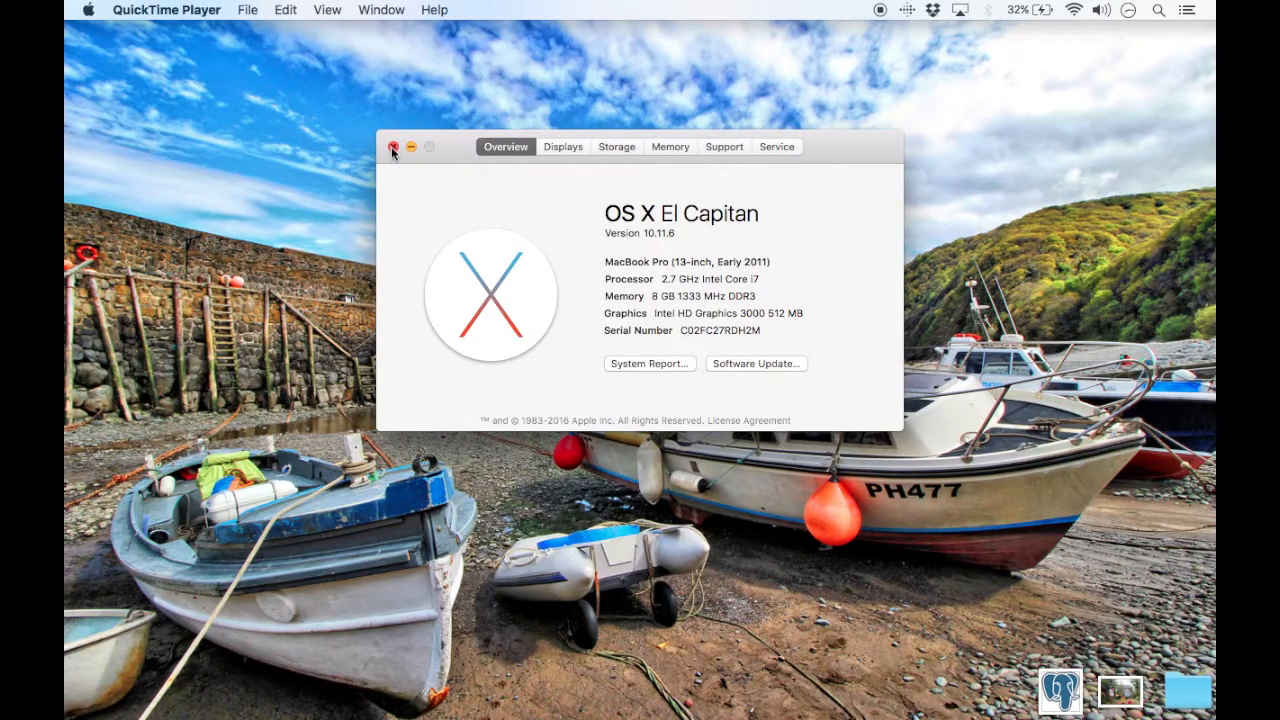
{"action": "left_click", "coordinate": [394, 148]}
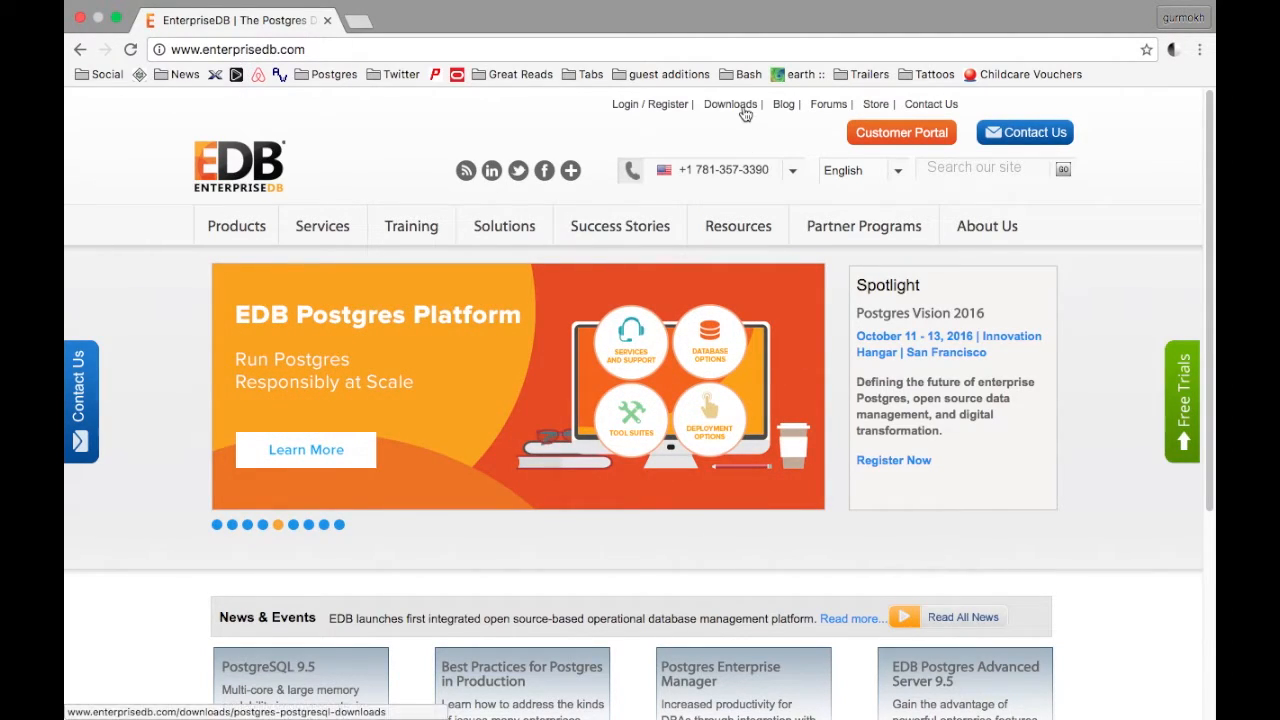
{"action": "left_click", "coordinate": [730, 104]}
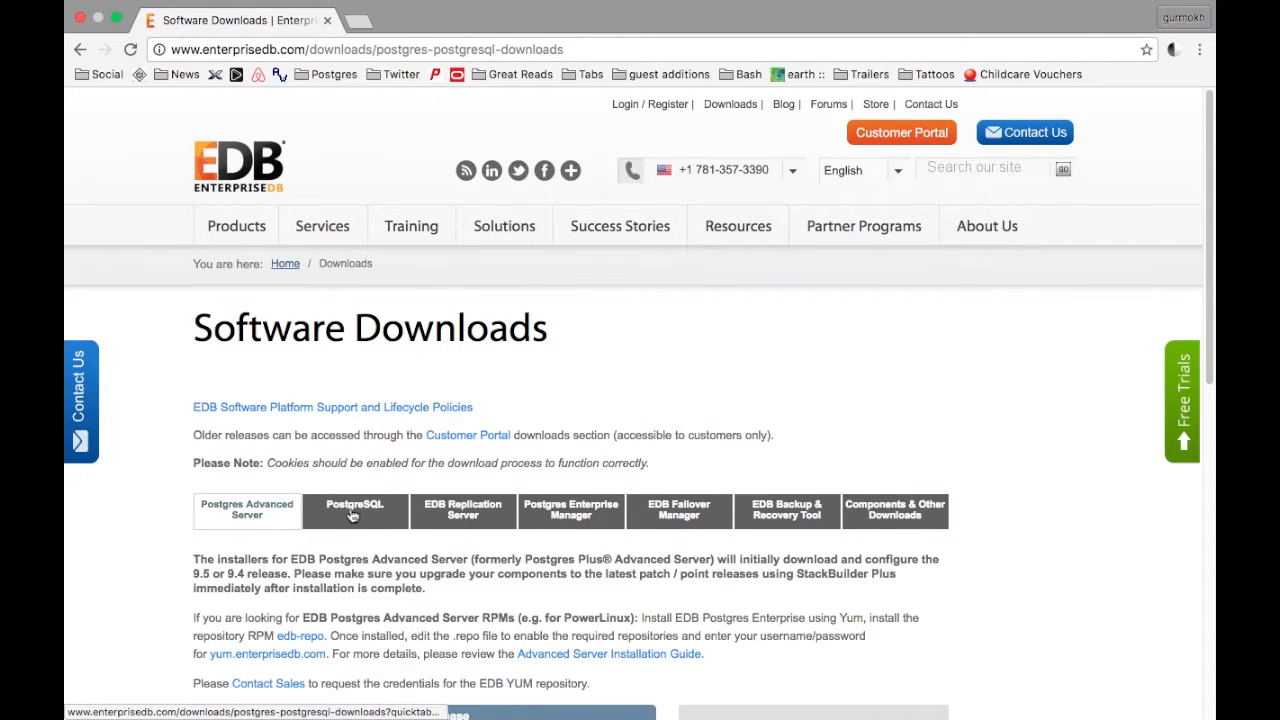
{"action": "left_click", "coordinate": [354, 510]}
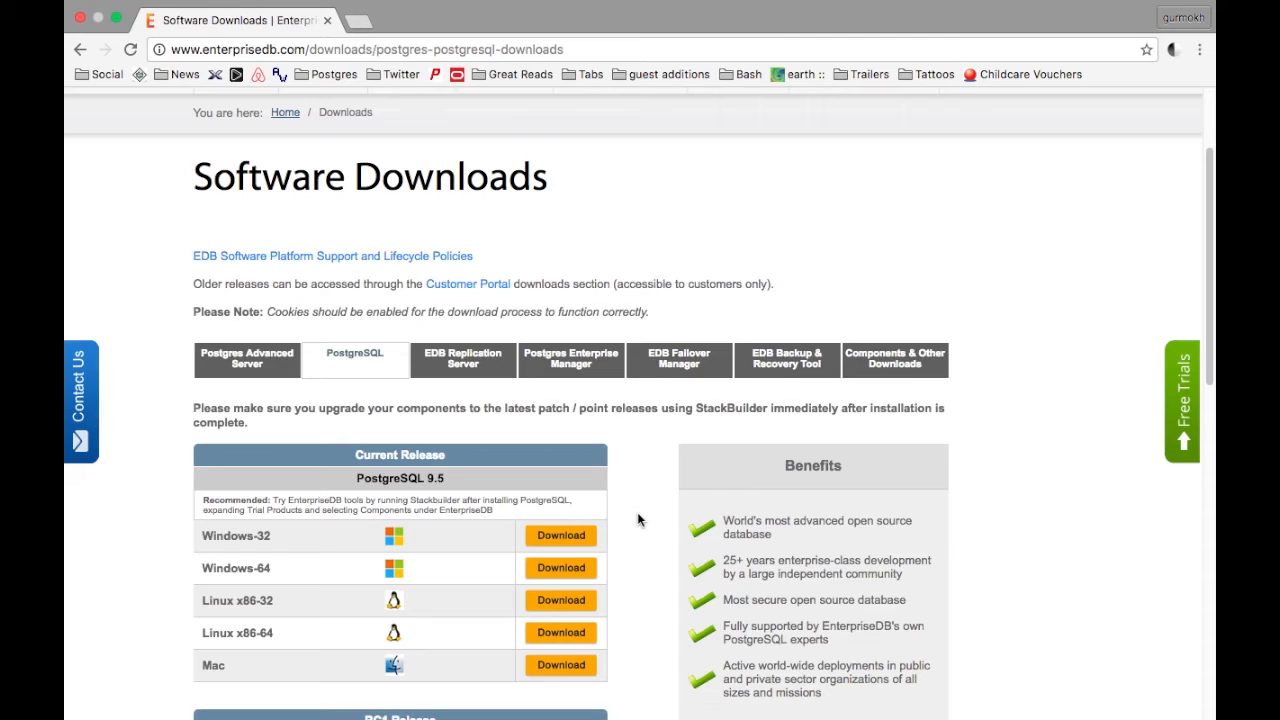
- Download the PostgreSQL 9.5 installer for Mac (postgresql-9.5.4-1-osx.dmg)
{"action": "scroll", "scroll_direction": "down", "scroll_amount": 3}
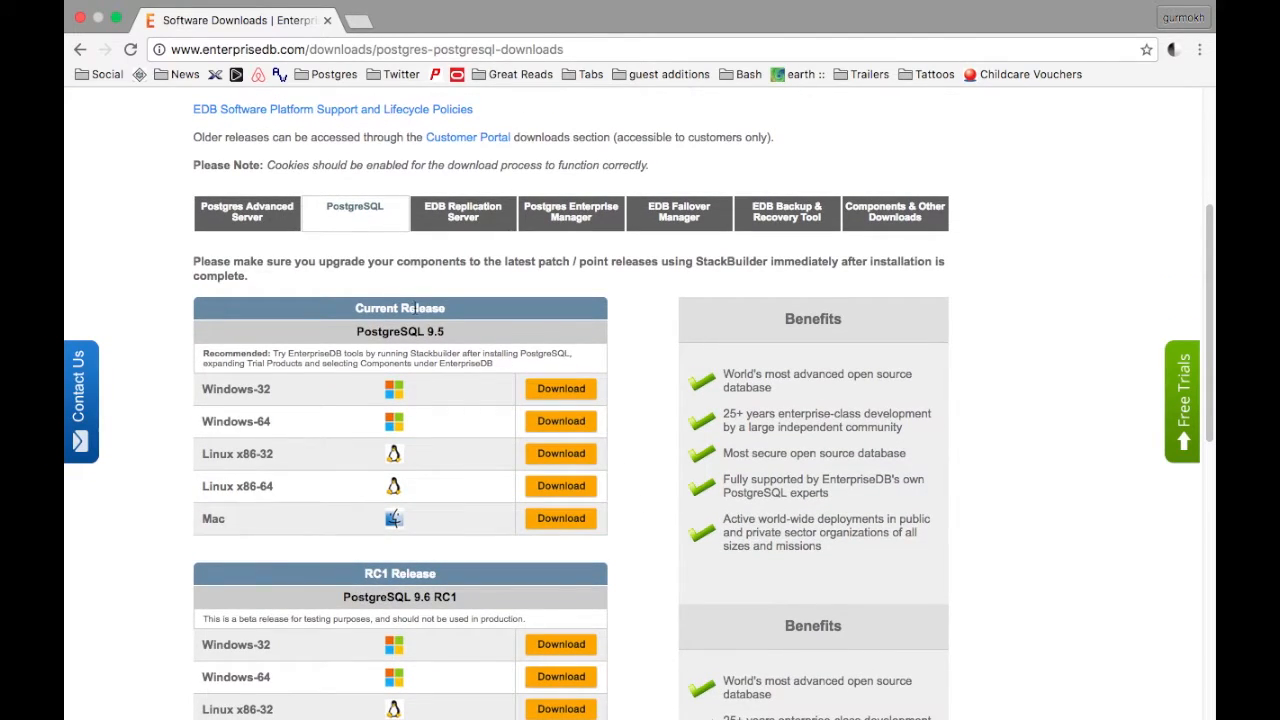
{"action": "scroll", "scroll_direction": "down", "scroll_amount": 3}
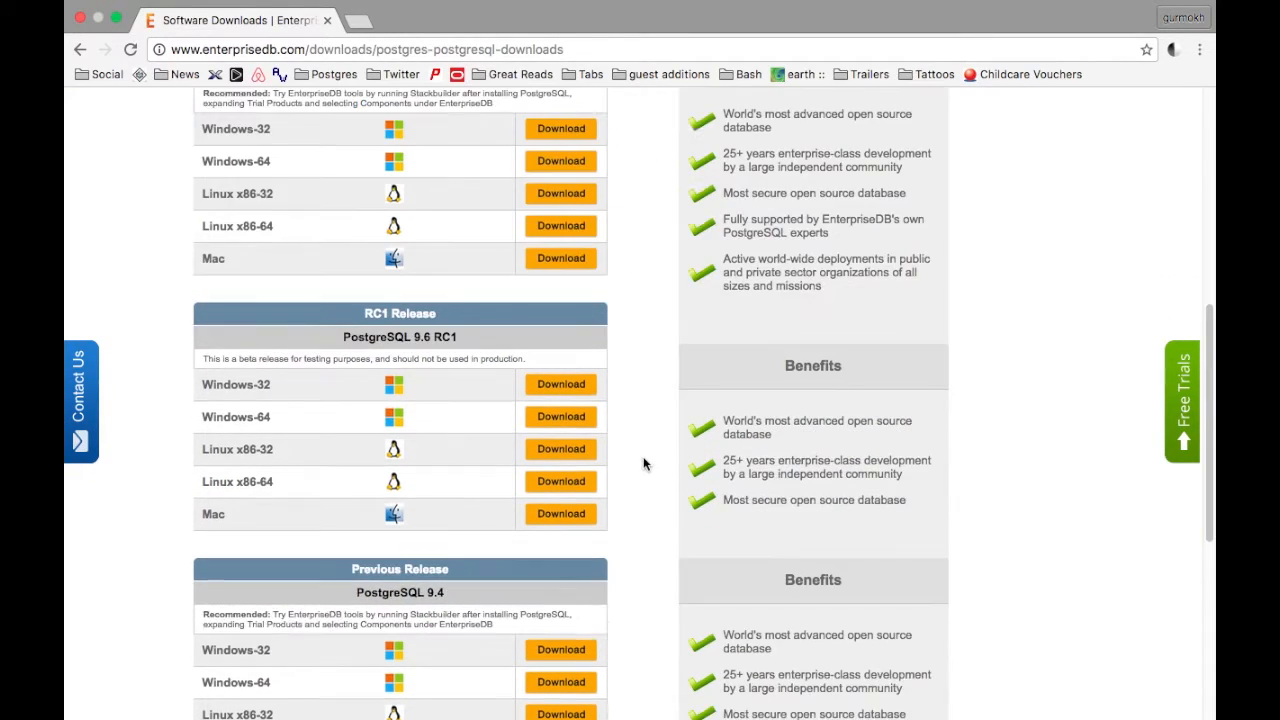
{"action": "mouse_move", "coordinate": [464, 336]}
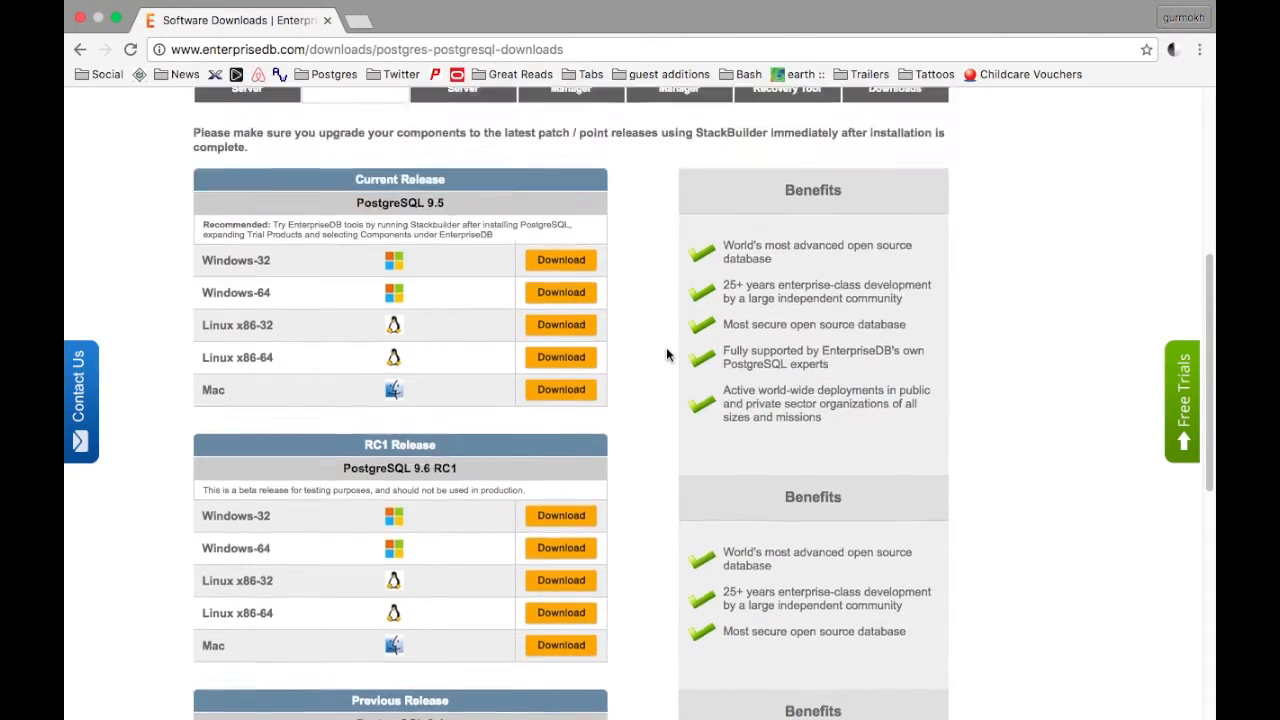
{"action": "scroll", "scroll_direction": "up", "scroll_amount": 3}
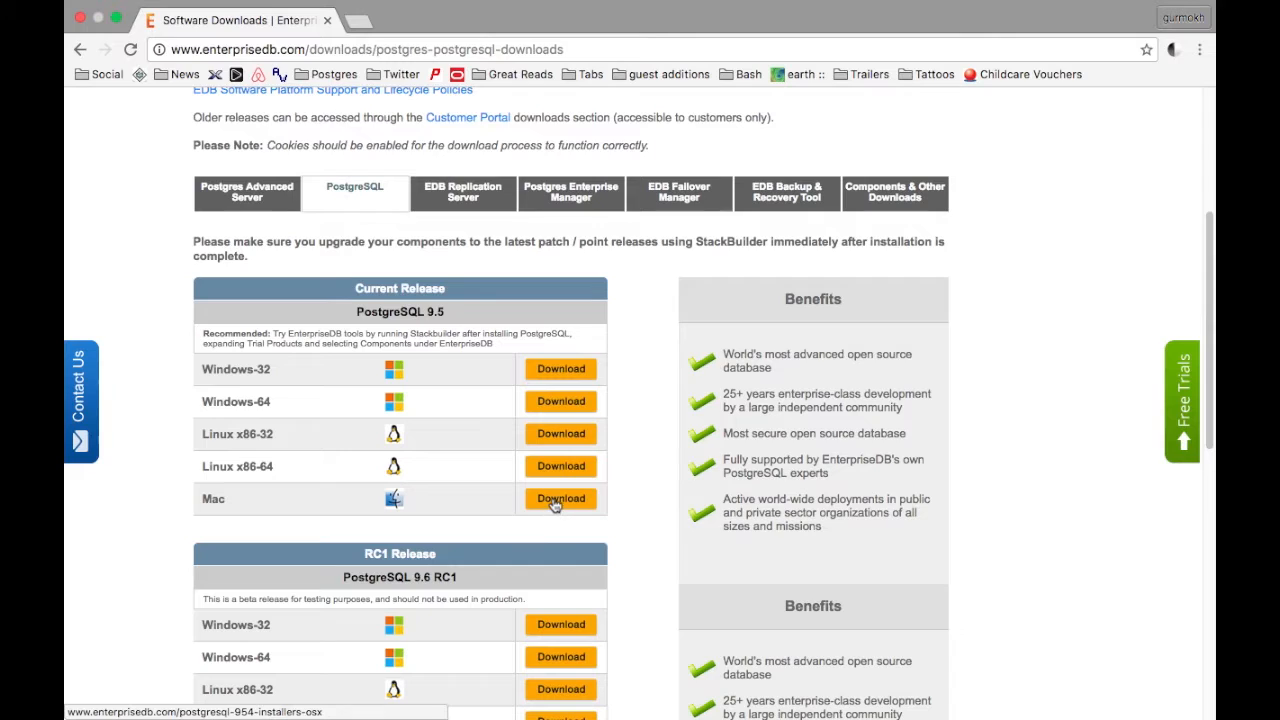
{"action": "left_click", "coordinate": [560, 498]}
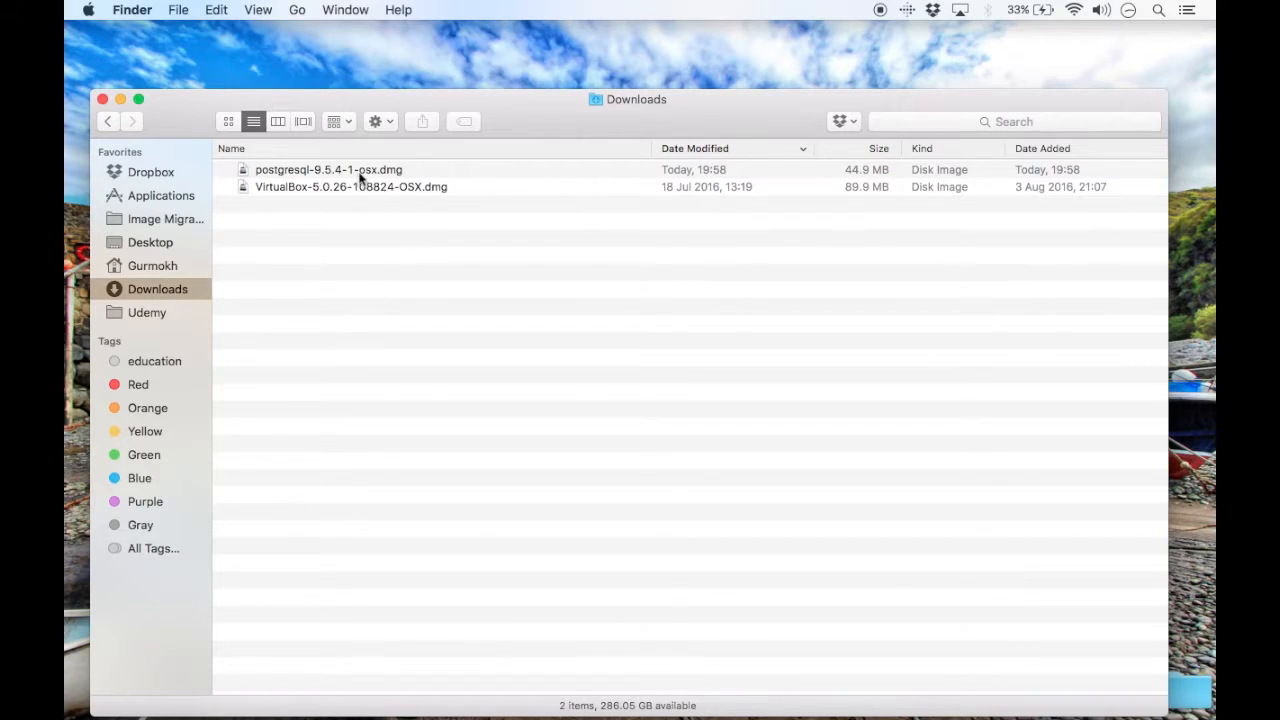
- Mount postgresql-9.5.4-1-osx.dmg from Downloads and authorise the installer with the administrator password
{"action": "left_click", "coordinate": [328, 168]}
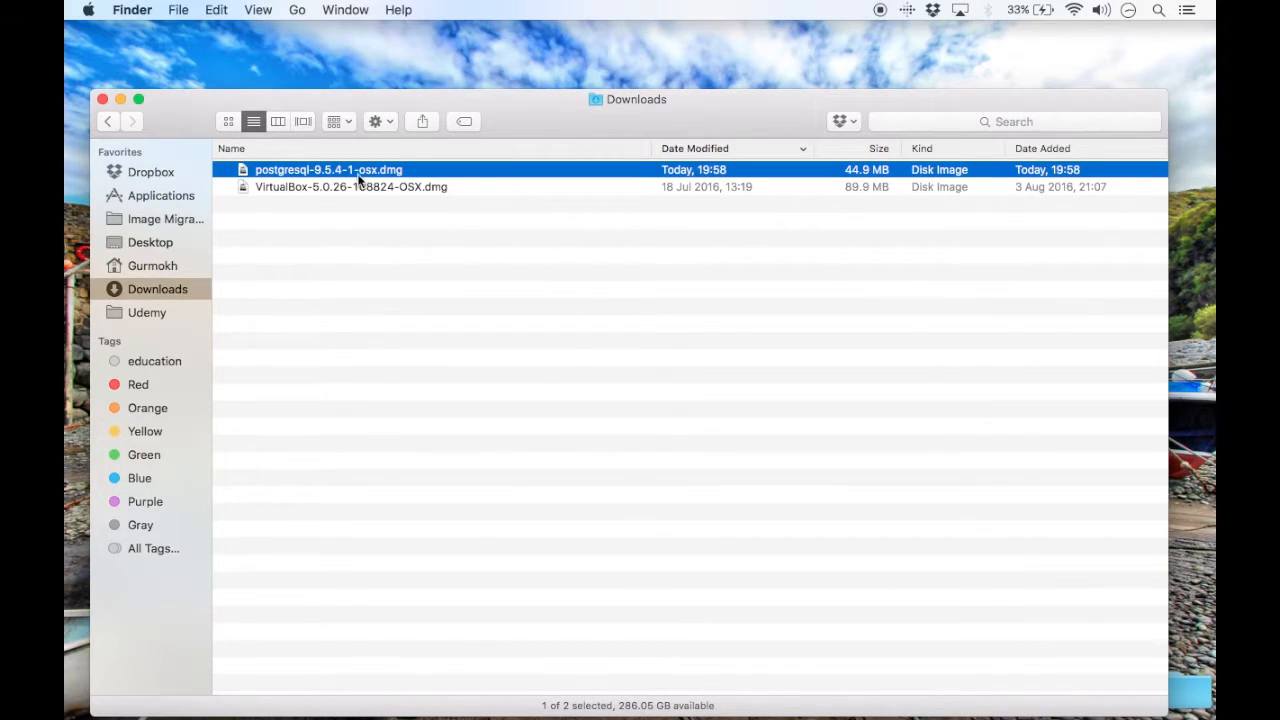
{"action": "double_click", "coordinate": [328, 168]}
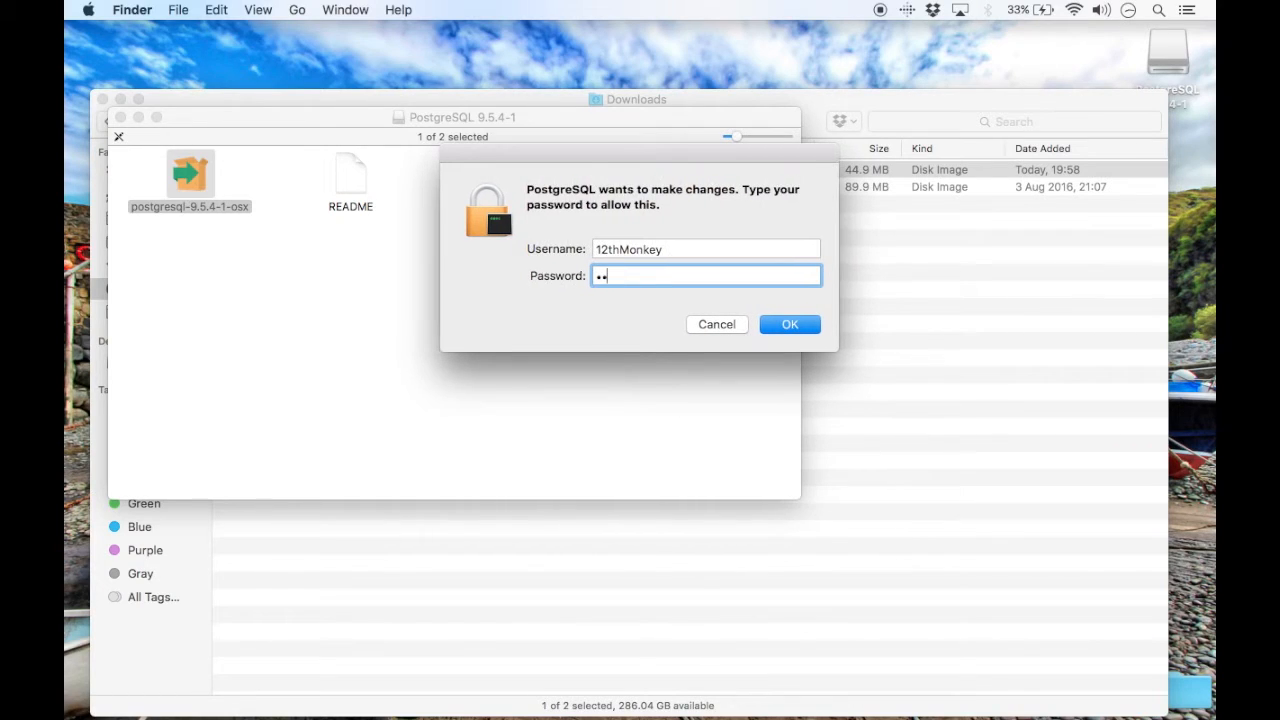
{"action": "type", "text": "password"}
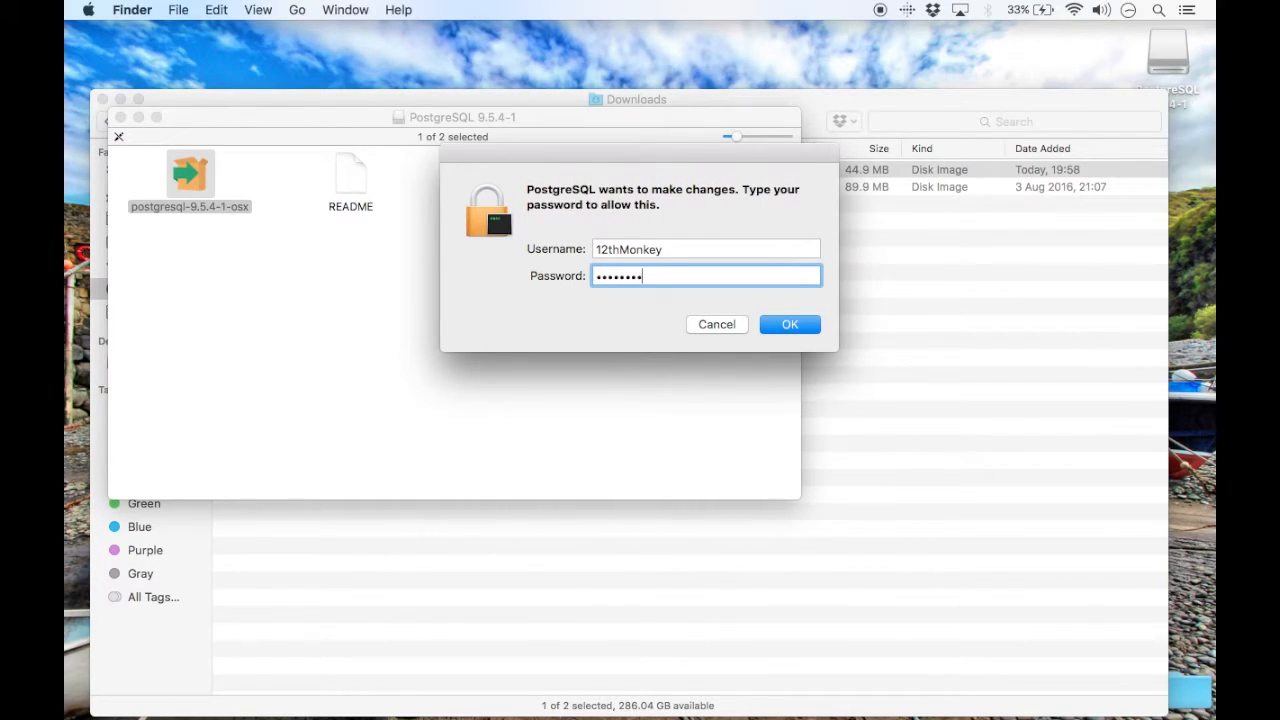
{"action": "left_click", "coordinate": [788, 324]}
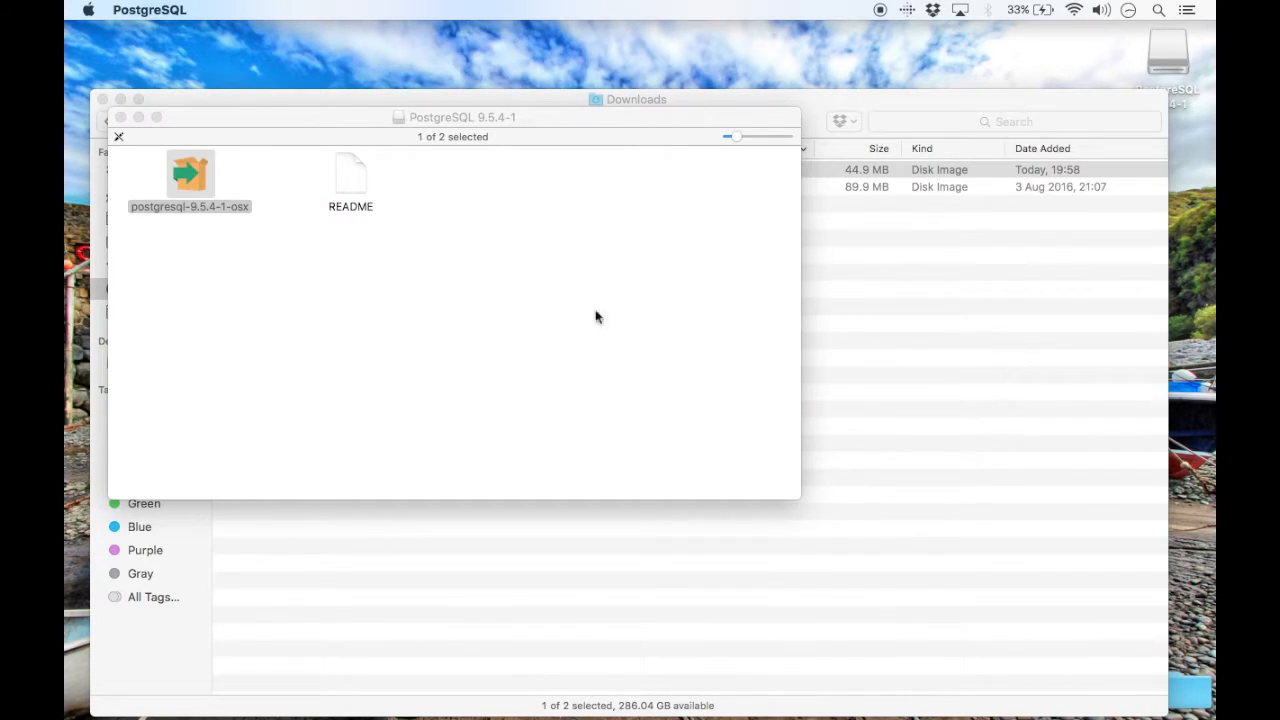
- Launch the PostgreSQL setup wizard and accept the default installation and data directories
{"action": "double_click", "coordinate": [190, 172]}
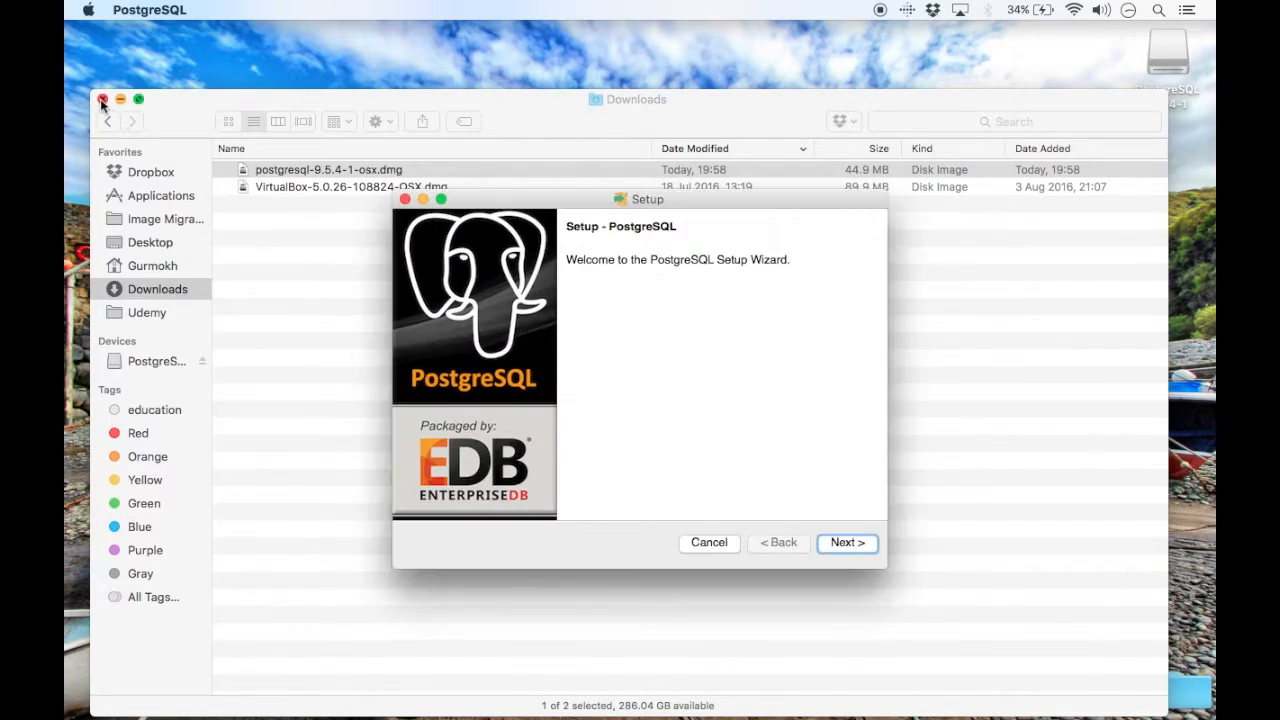
{"action": "left_click", "coordinate": [846, 542]}
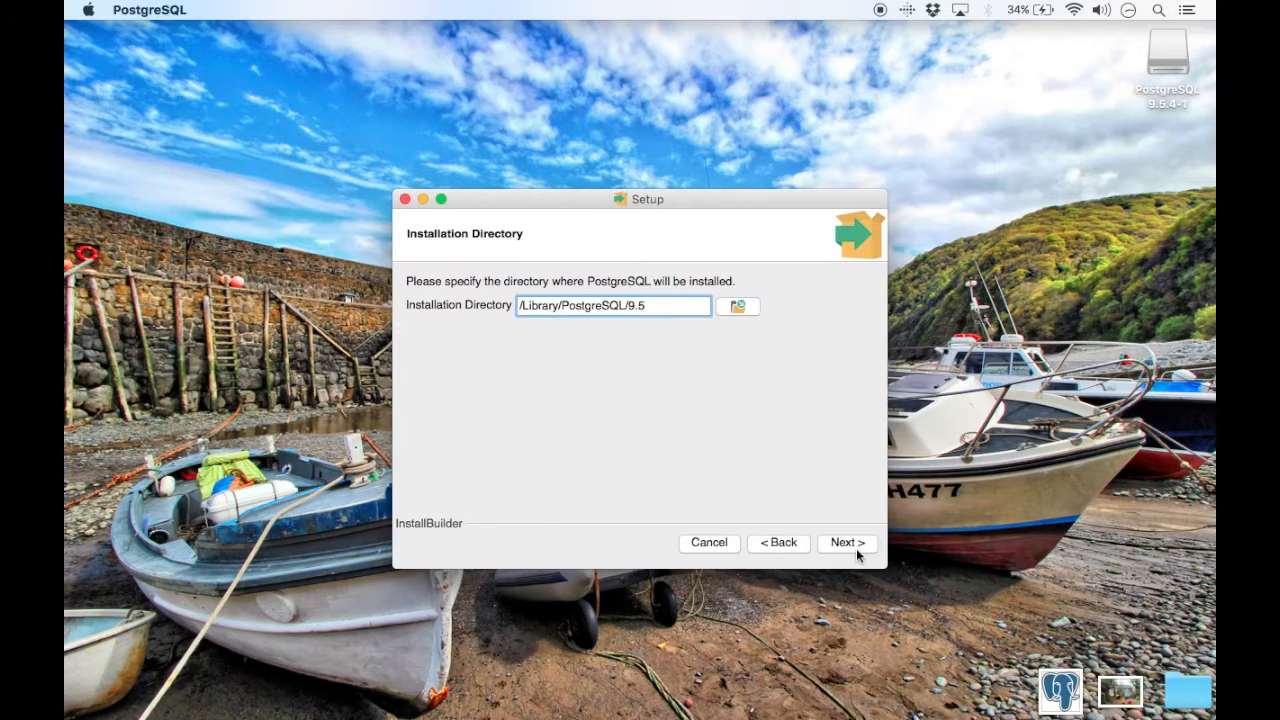
{"action": "left_click", "coordinate": [844, 542]}
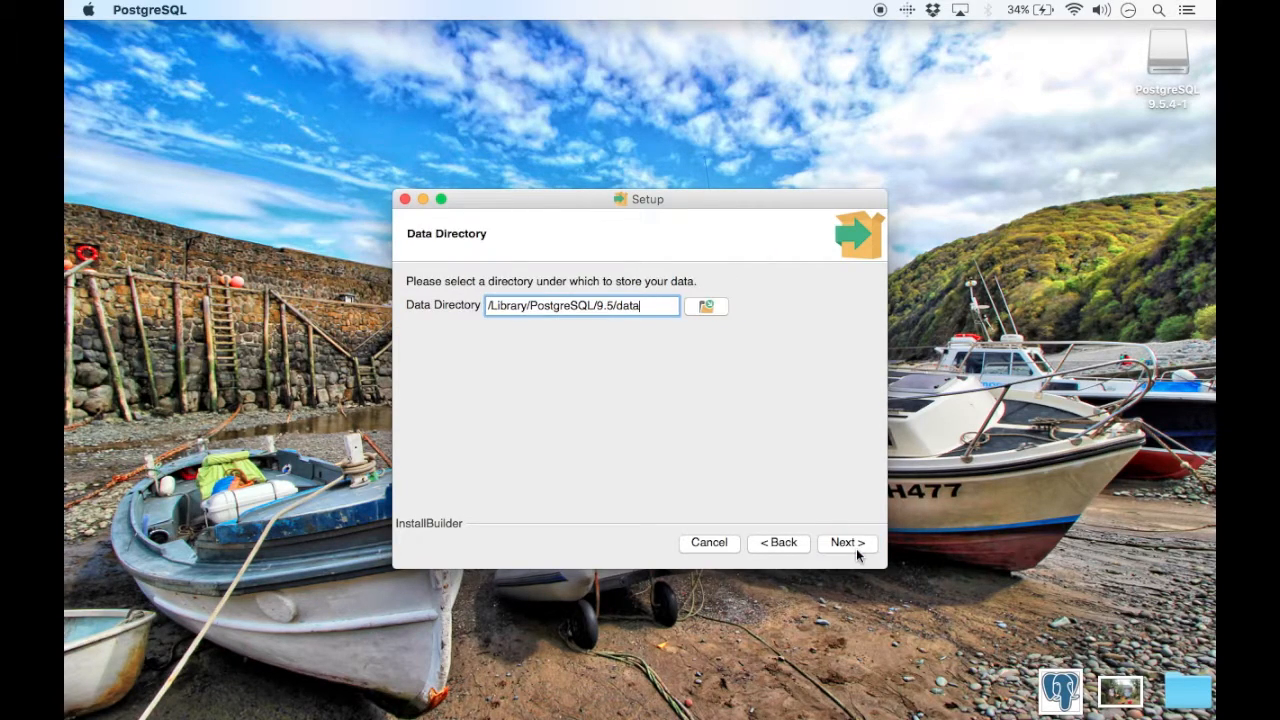
{"action": "left_click", "coordinate": [846, 542]}
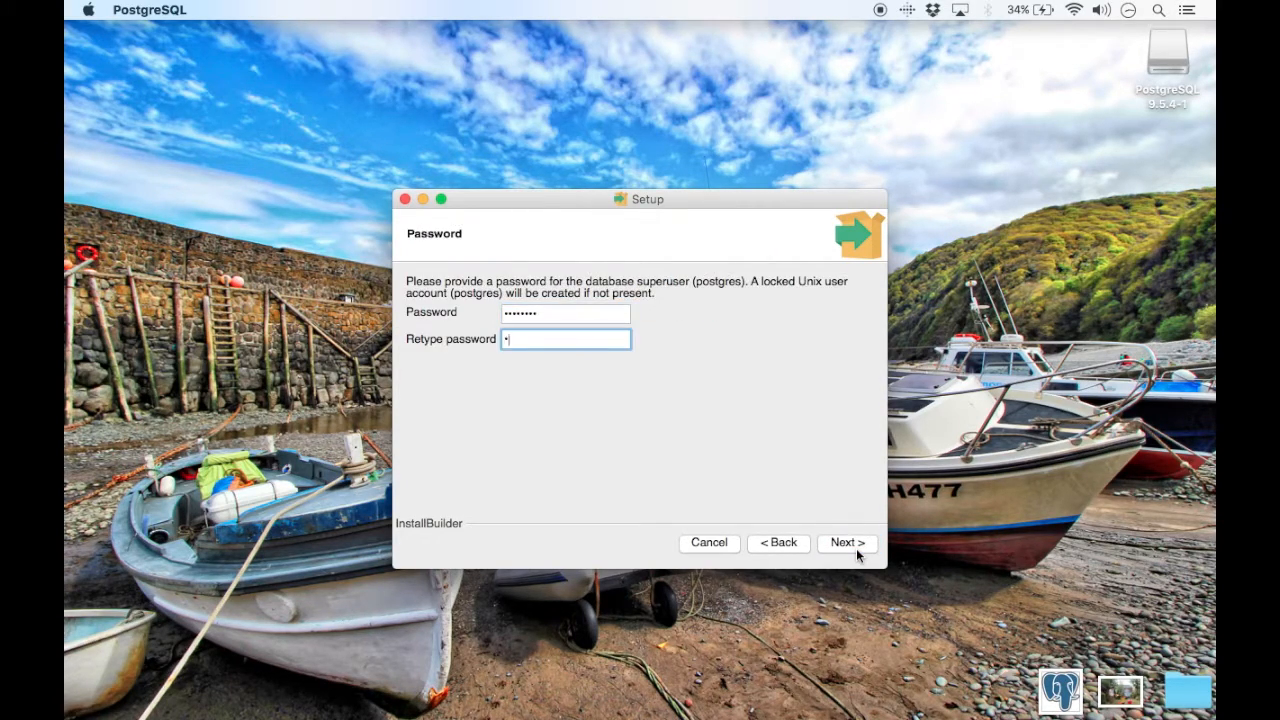
- Set and confirm the postgres superuser password, keep port 5432 and the default locale, and start installing
{"action": "type", "text": "password"}
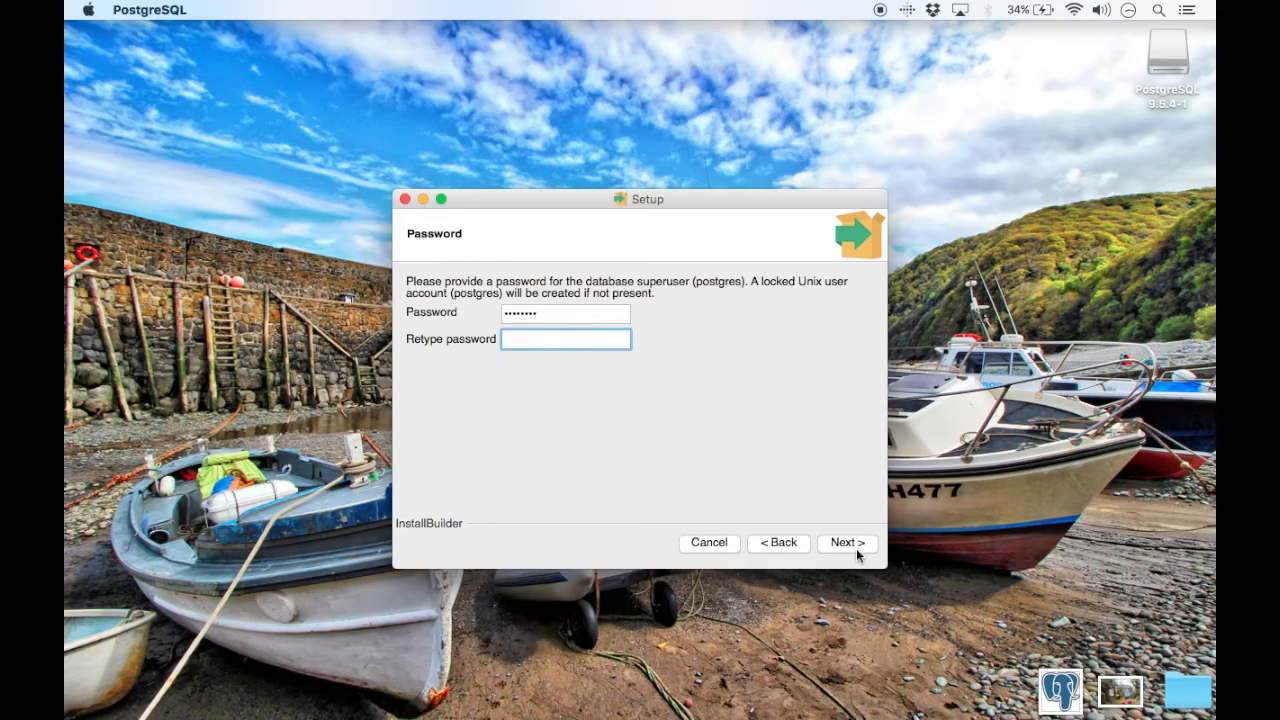
{"action": "left_click", "coordinate": [564, 312]}
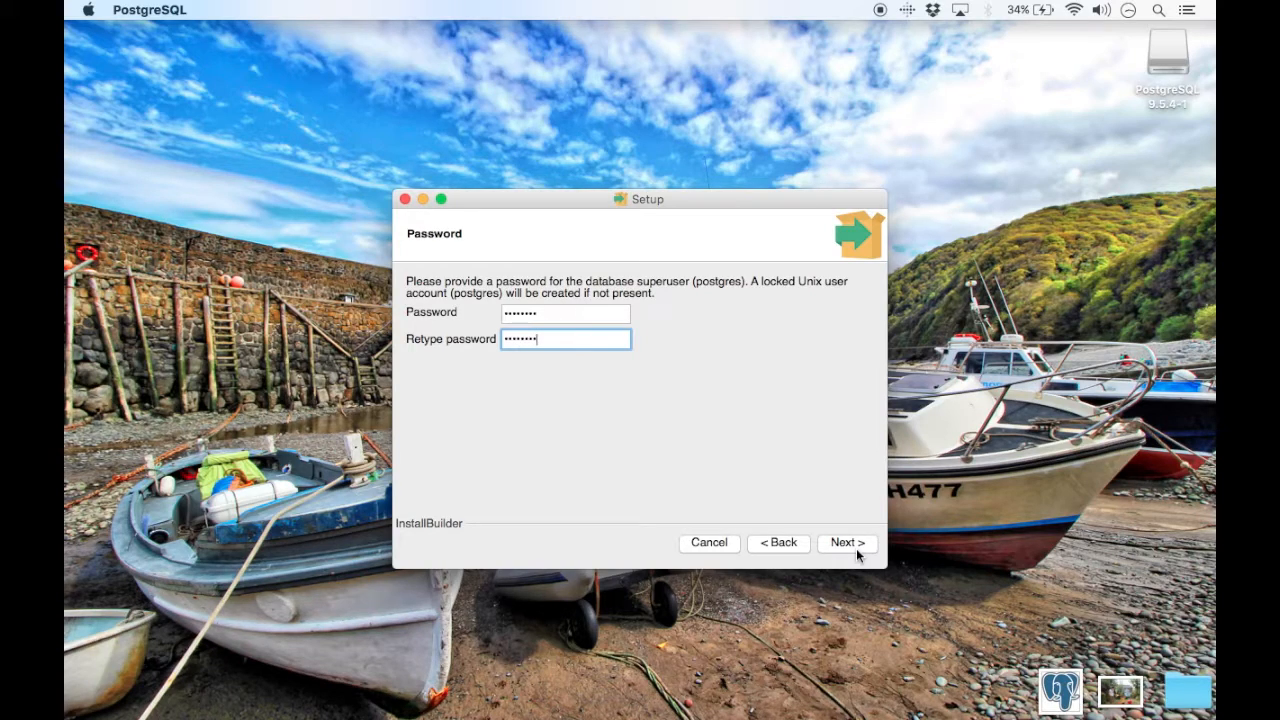
{"action": "left_click", "coordinate": [844, 542]}
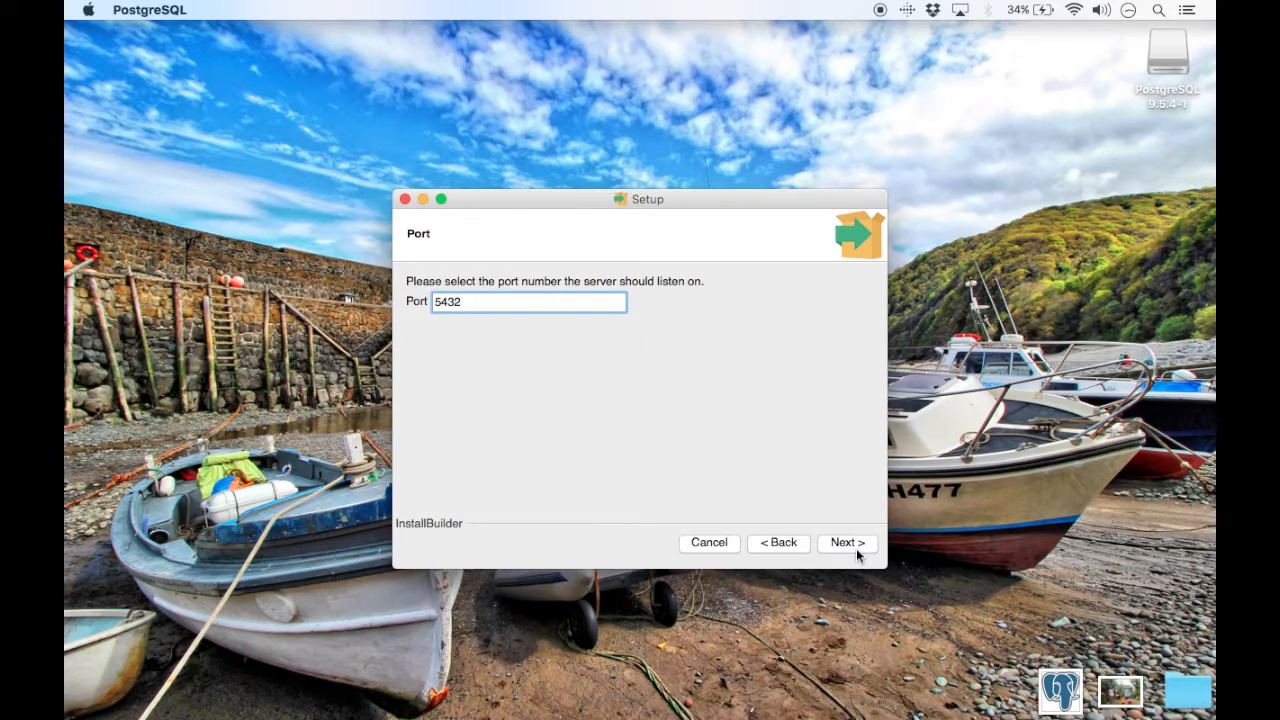
{"action": "left_click", "coordinate": [846, 542]}
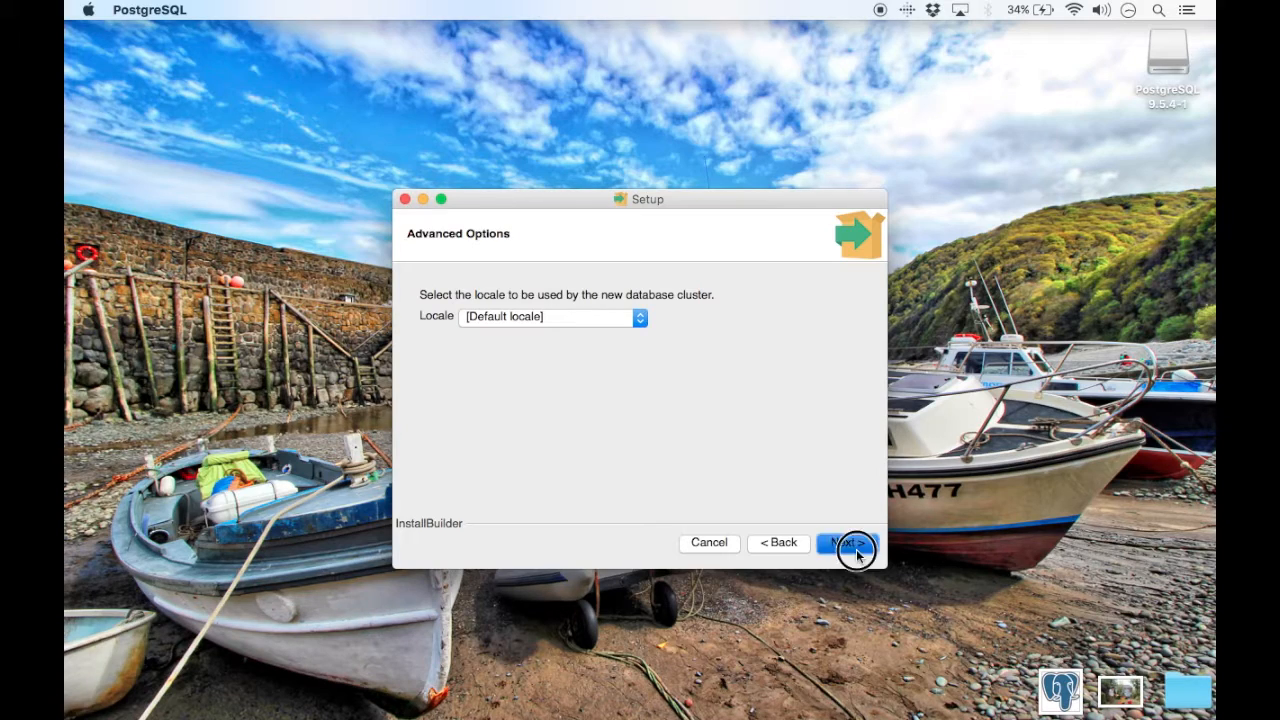
{"action": "left_click", "coordinate": [846, 542]}
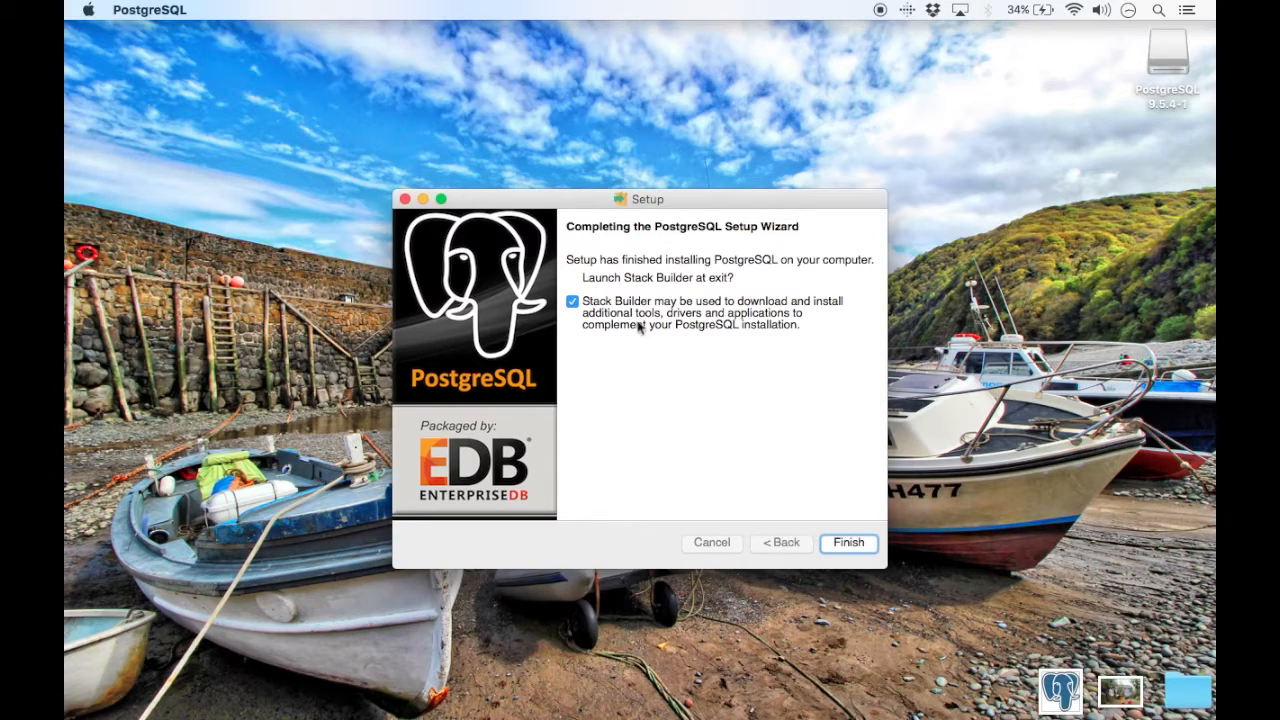
{"action": "mouse_move", "coordinate": [712, 400]}
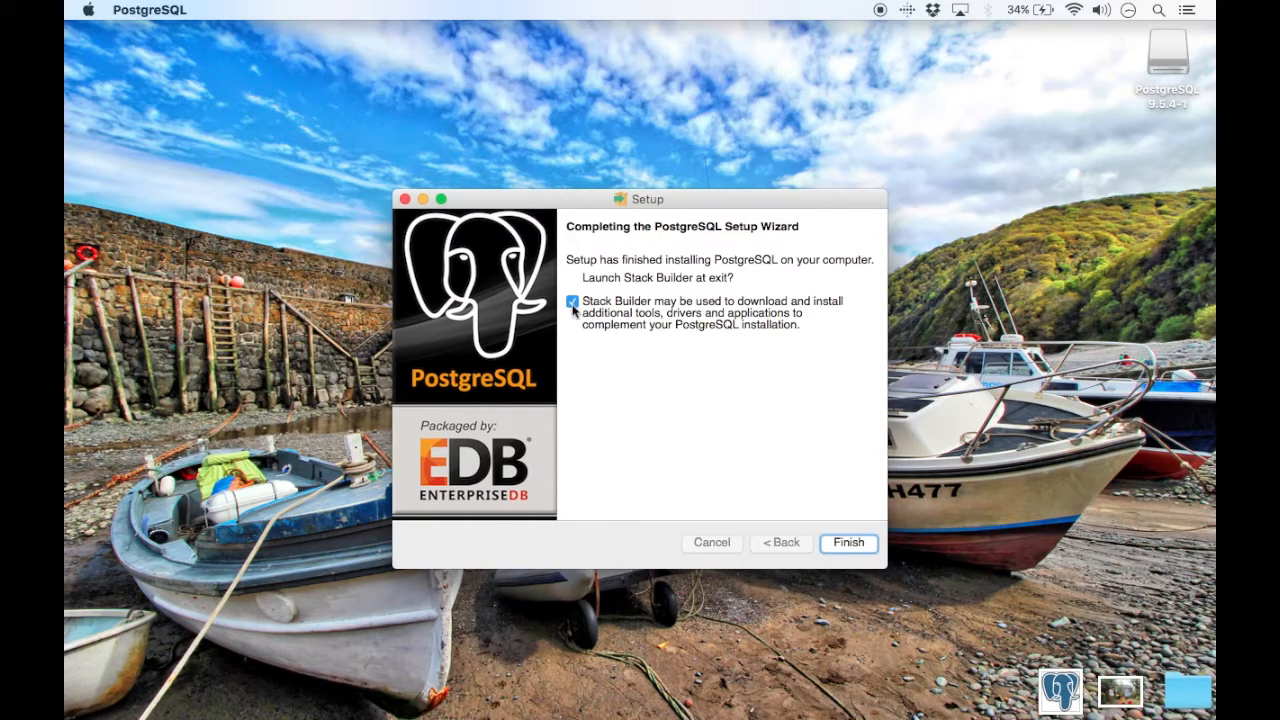
- Finish the setup wizard with 'Launch Stack Builder at exit?' unchecked
{"action": "left_click", "coordinate": [572, 300]}
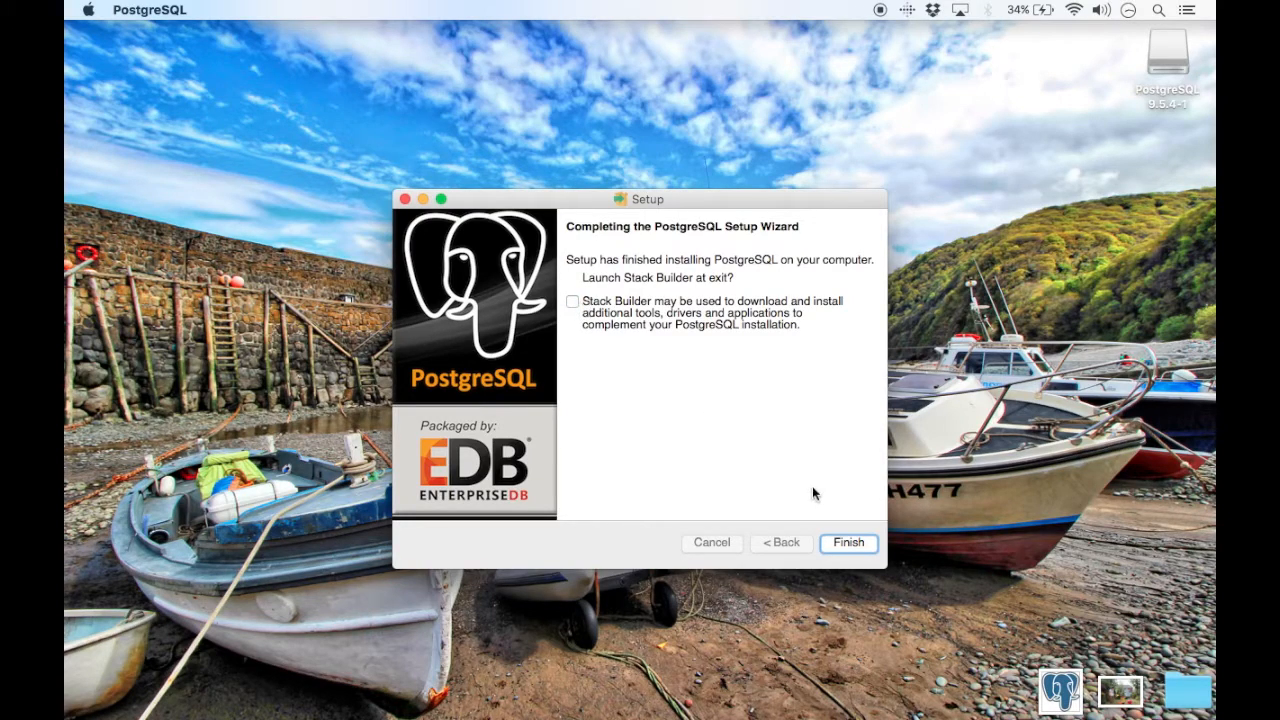
{"action": "left_click", "coordinate": [848, 544]}
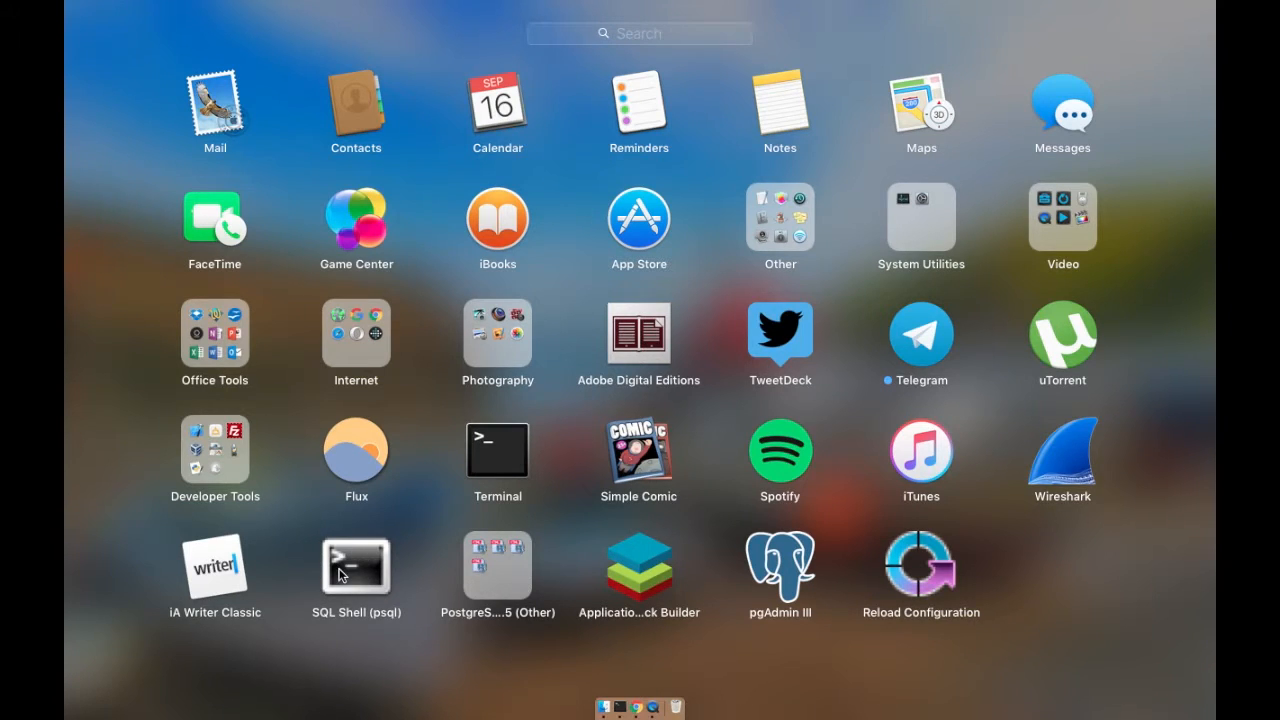
{"action": "mouse_move", "coordinate": [604, 600]}
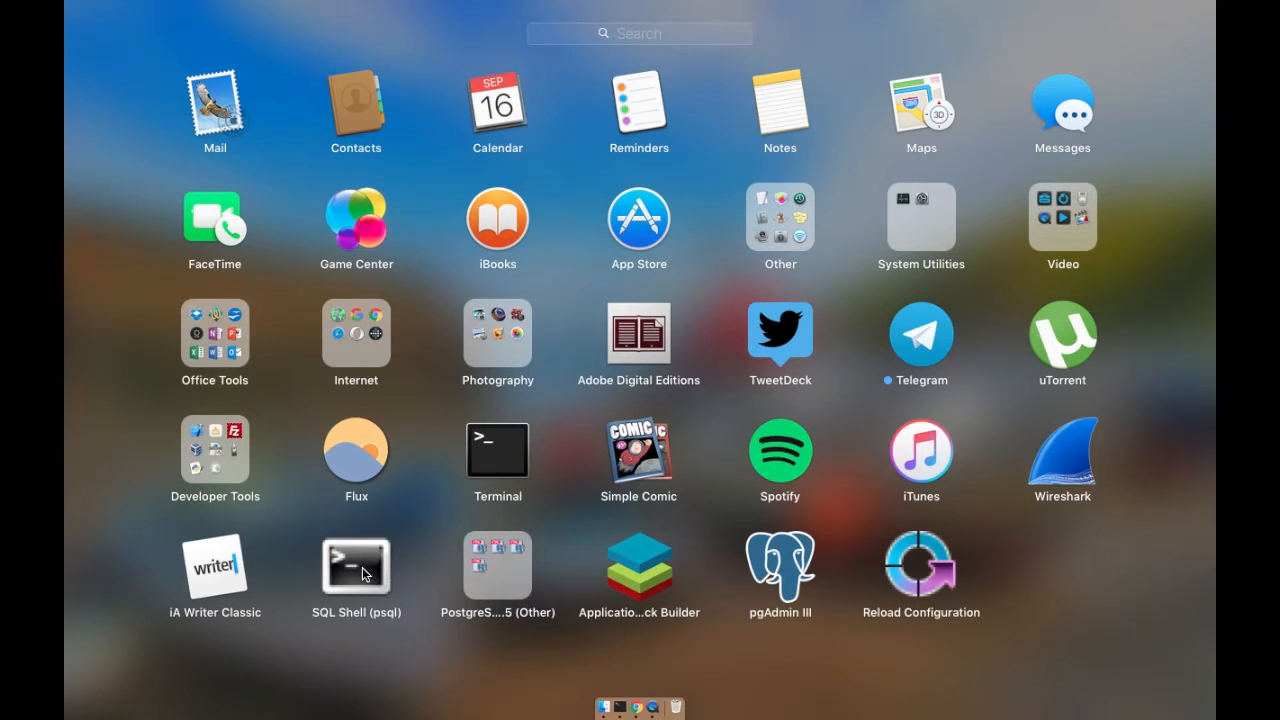
- Launch SQL Shell (psql) from Launchpad
{"action": "left_click", "coordinate": [356, 564]}
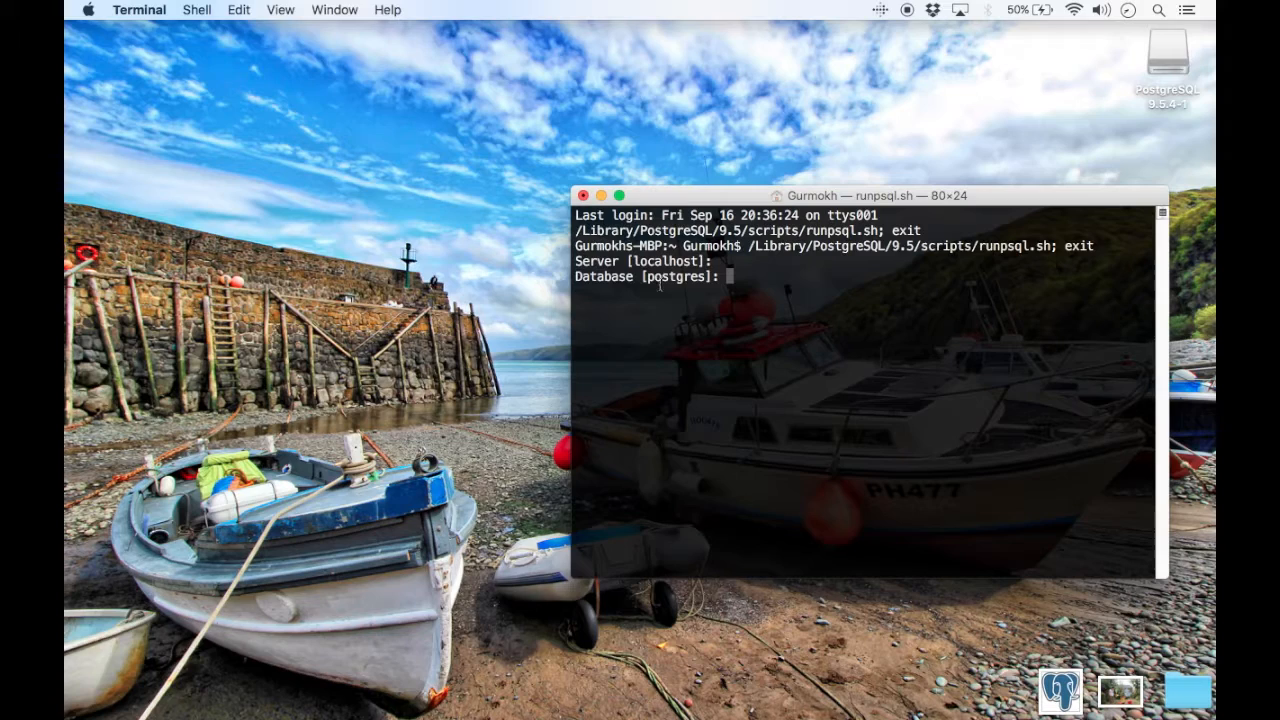
- Accept the default database postgres and port 5432 at the psql prompts
{"action": "key", "text": "enter"}
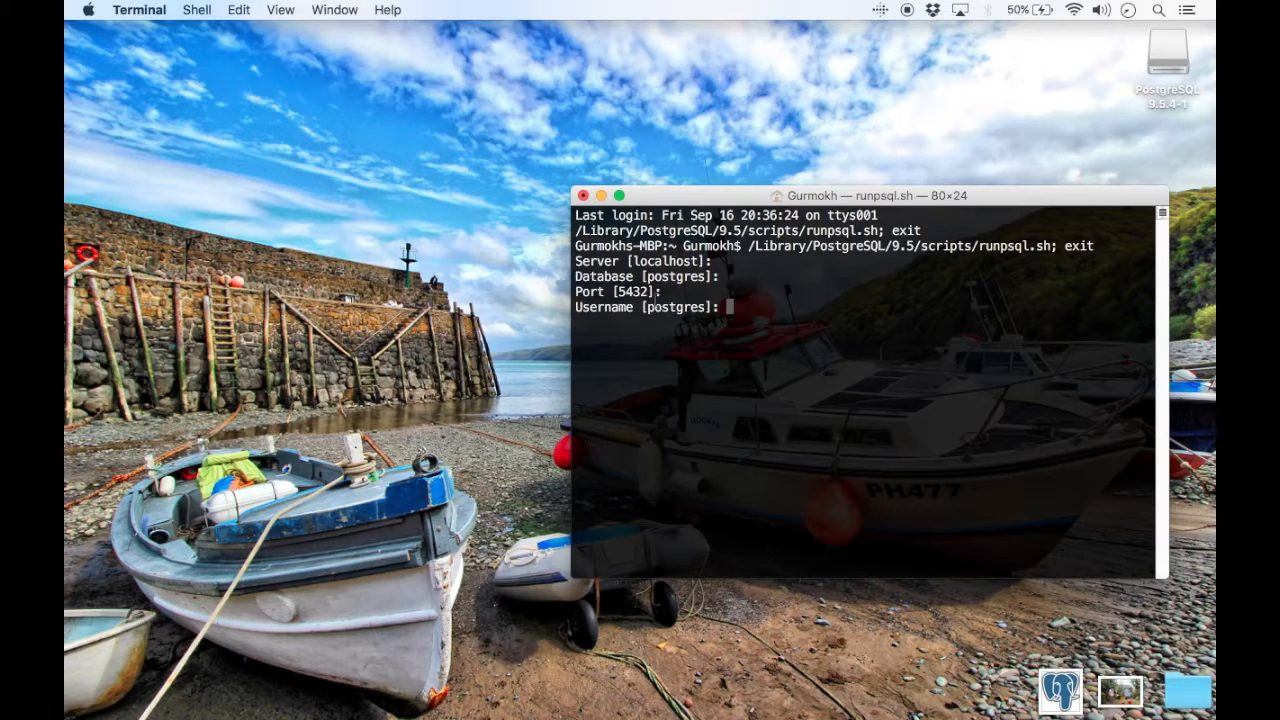
{"action": "key", "text": "enter"}
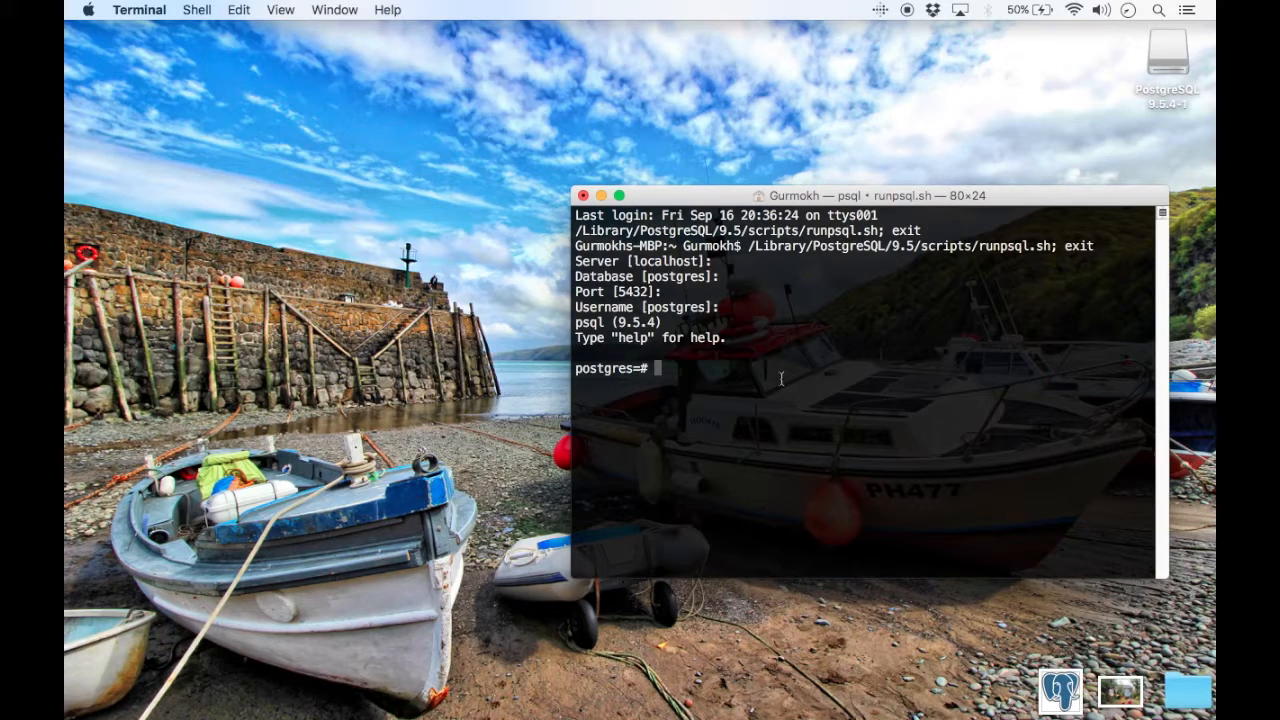
- List the databases with \l and move the psql window toward the upper right
{"action": "type", "text": "\\l"}
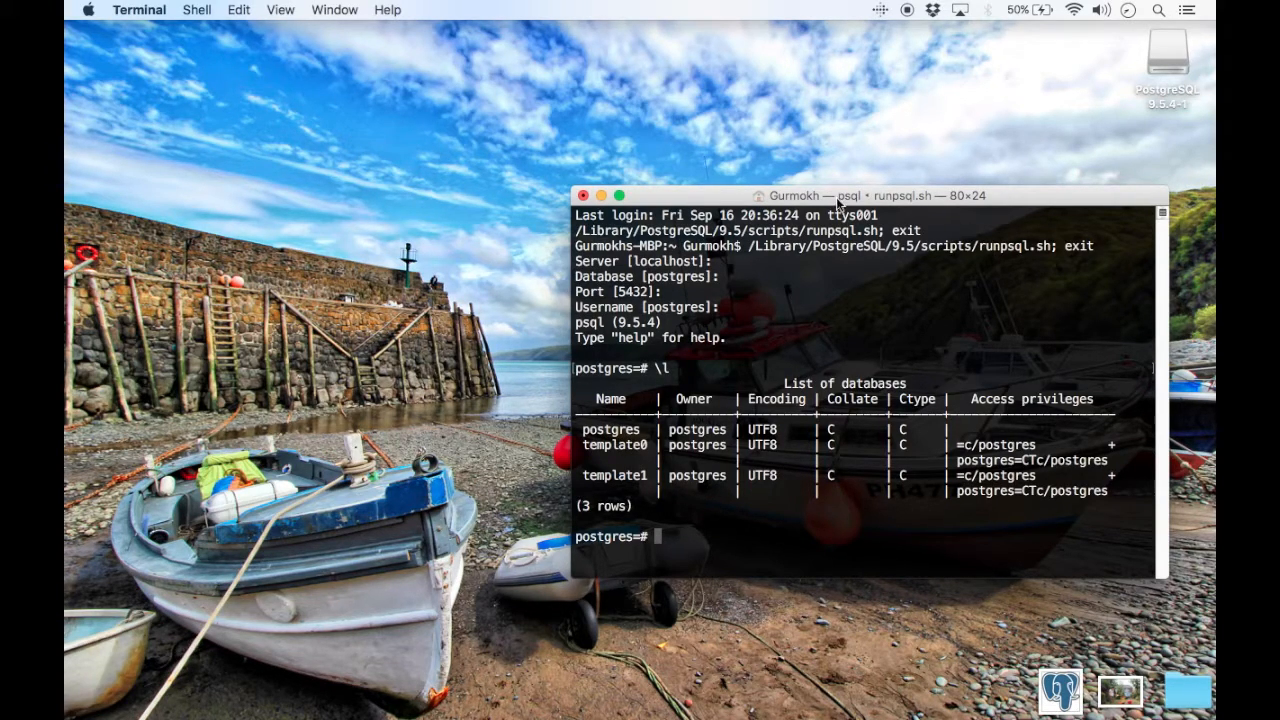
{"action": "left_click_drag", "start_coordinate": [844, 196], "coordinate": [888, 42]}
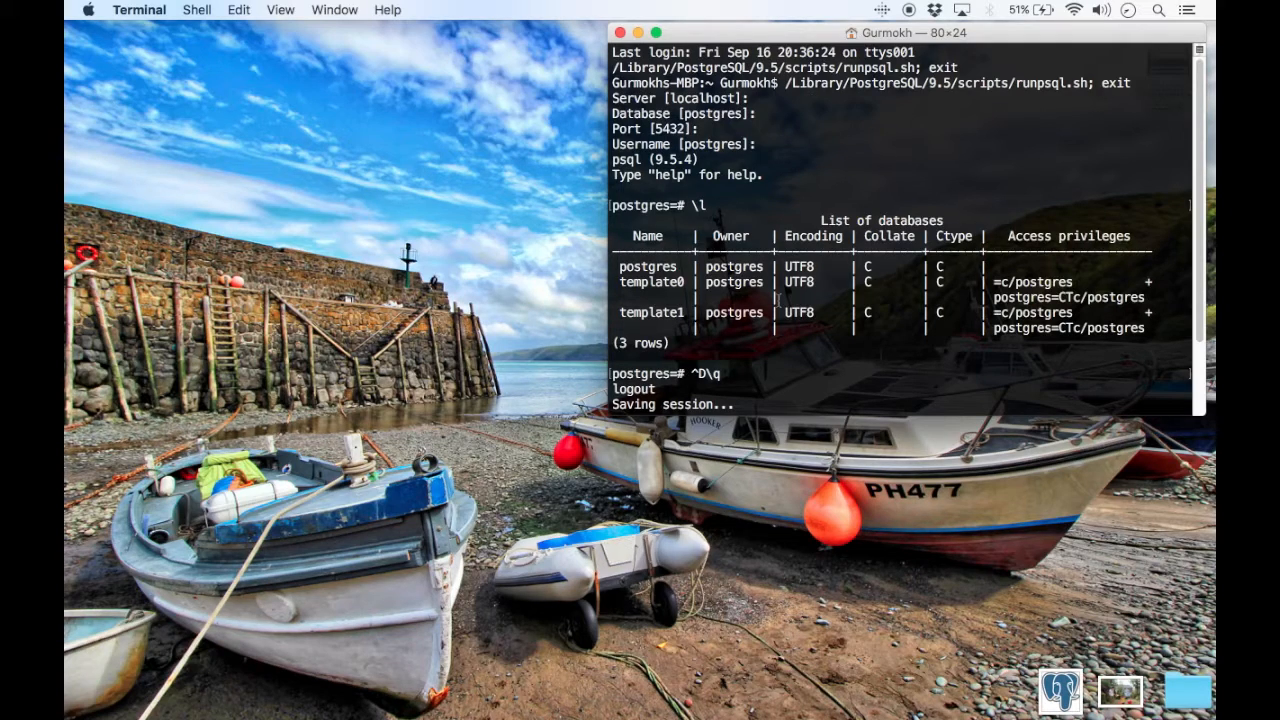
{"action": "mouse_move", "coordinate": [724, 470]}
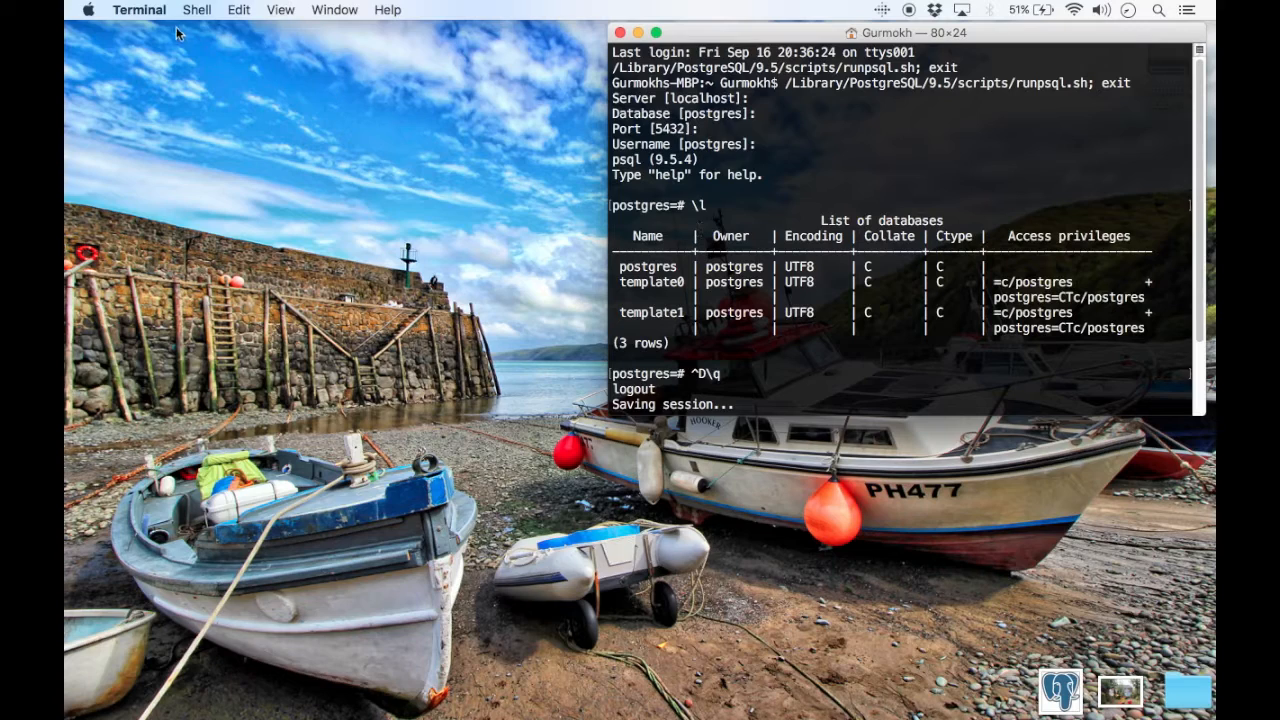
{"action": "mouse_move", "coordinate": [256, 142]}
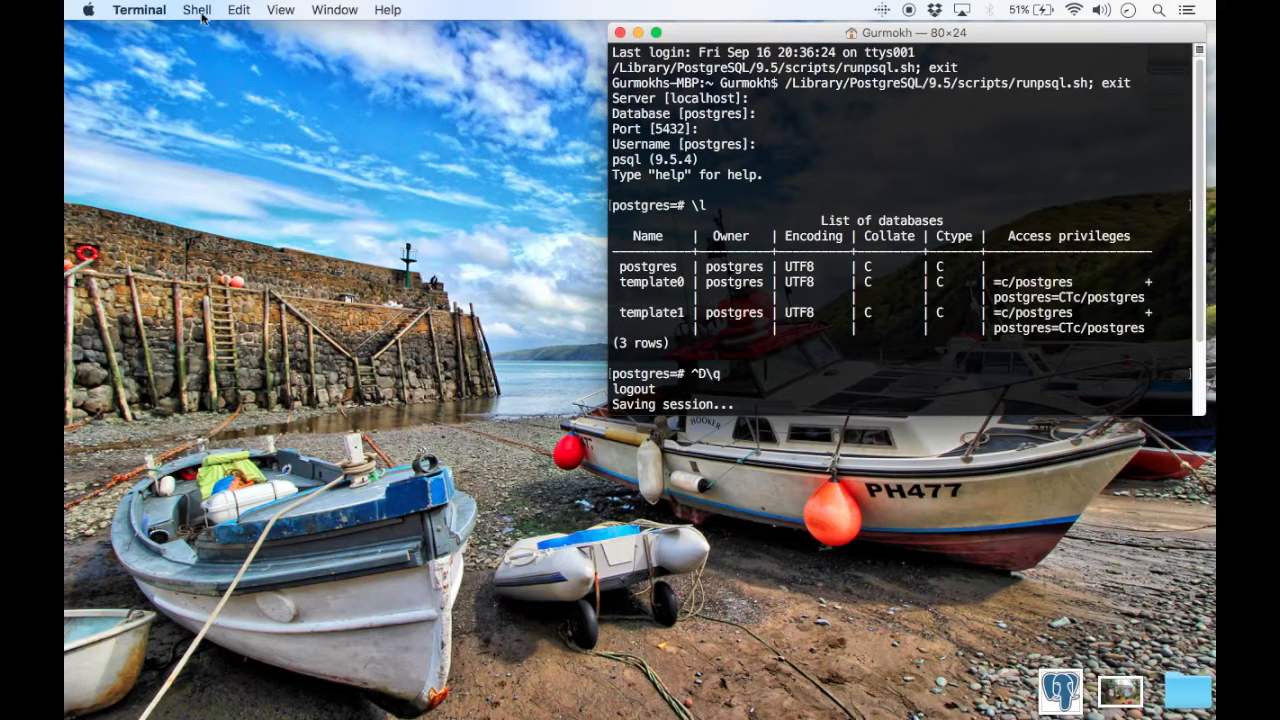
- In a new Terminal window become root via sudo, then su - postgres, and start editing runpsql.sh in vi
{"action": "left_click", "coordinate": [196, 8]}
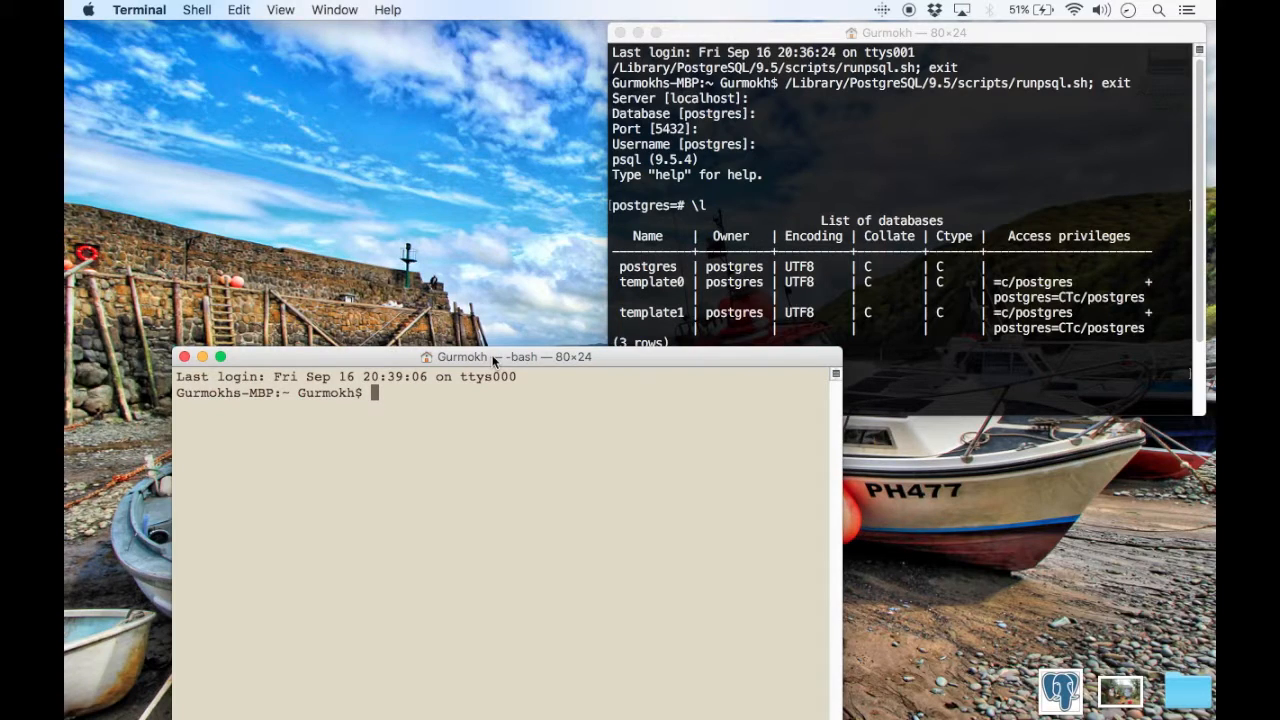
{"action": "left_click_drag", "start_coordinate": [492, 356], "coordinate": [408, 308]}
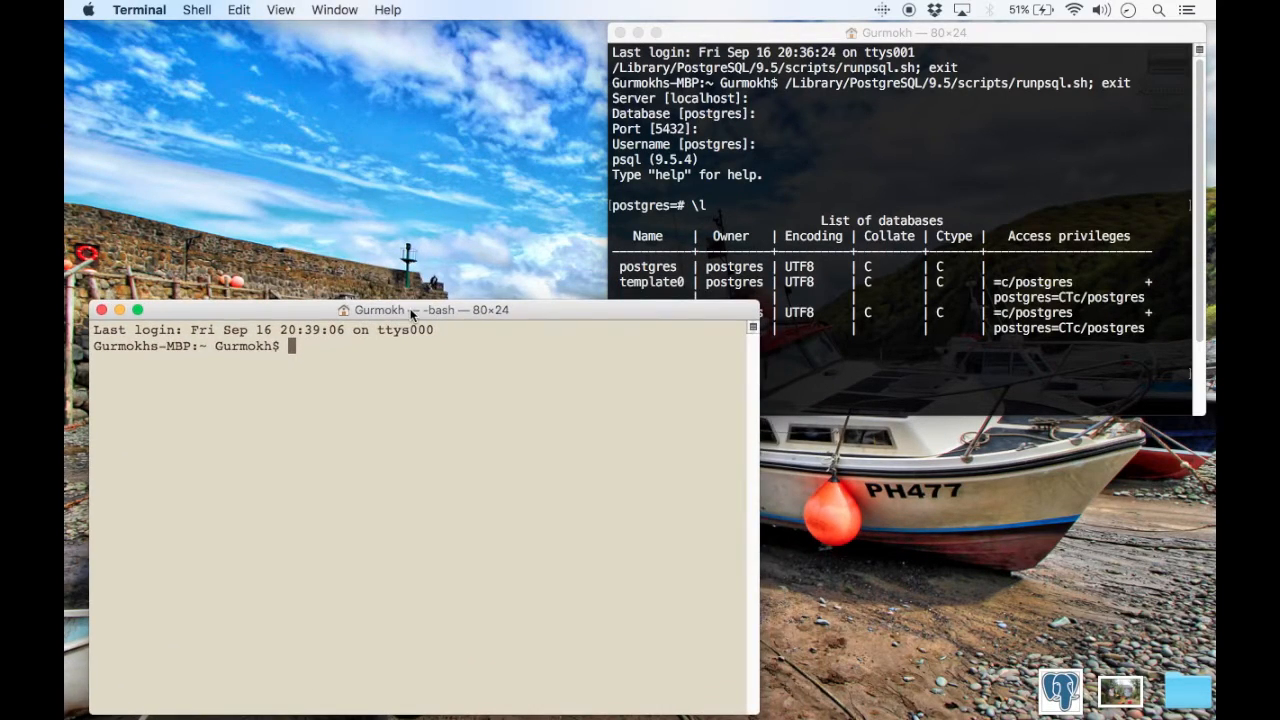
{"action": "mouse_move", "coordinate": [612, 482]}
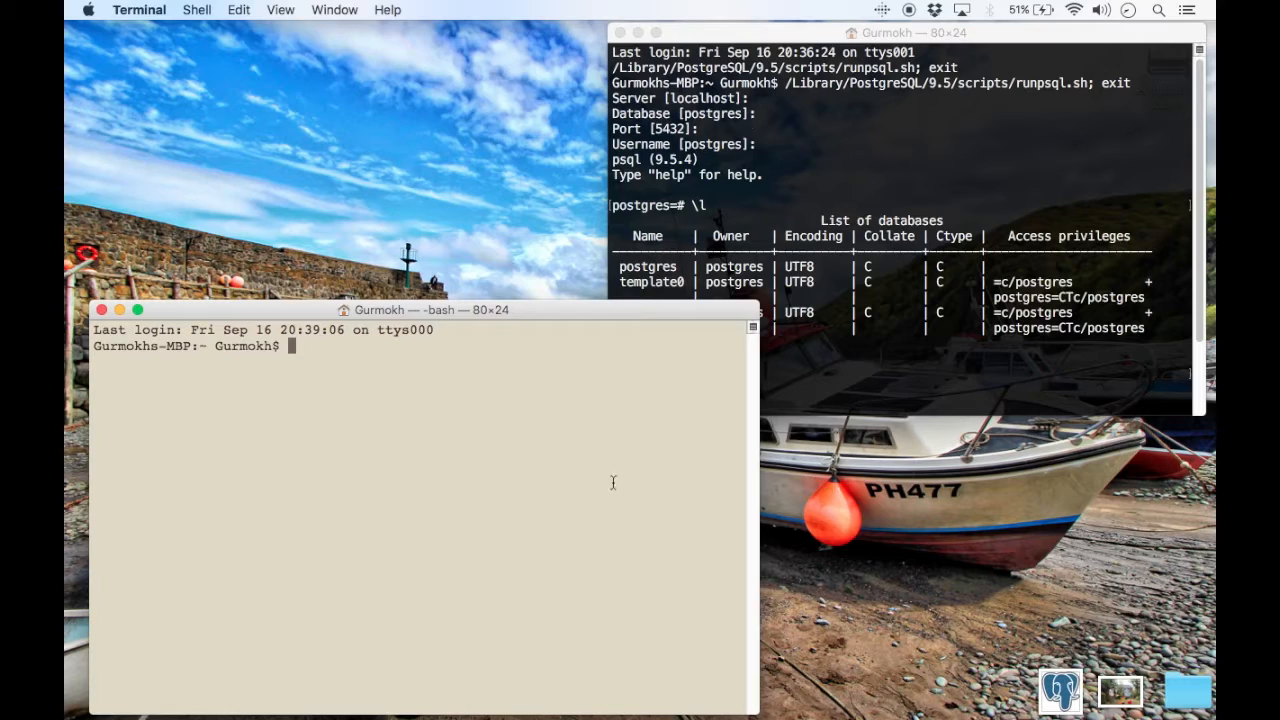
{"action": "type", "text": "sudo -su root"}
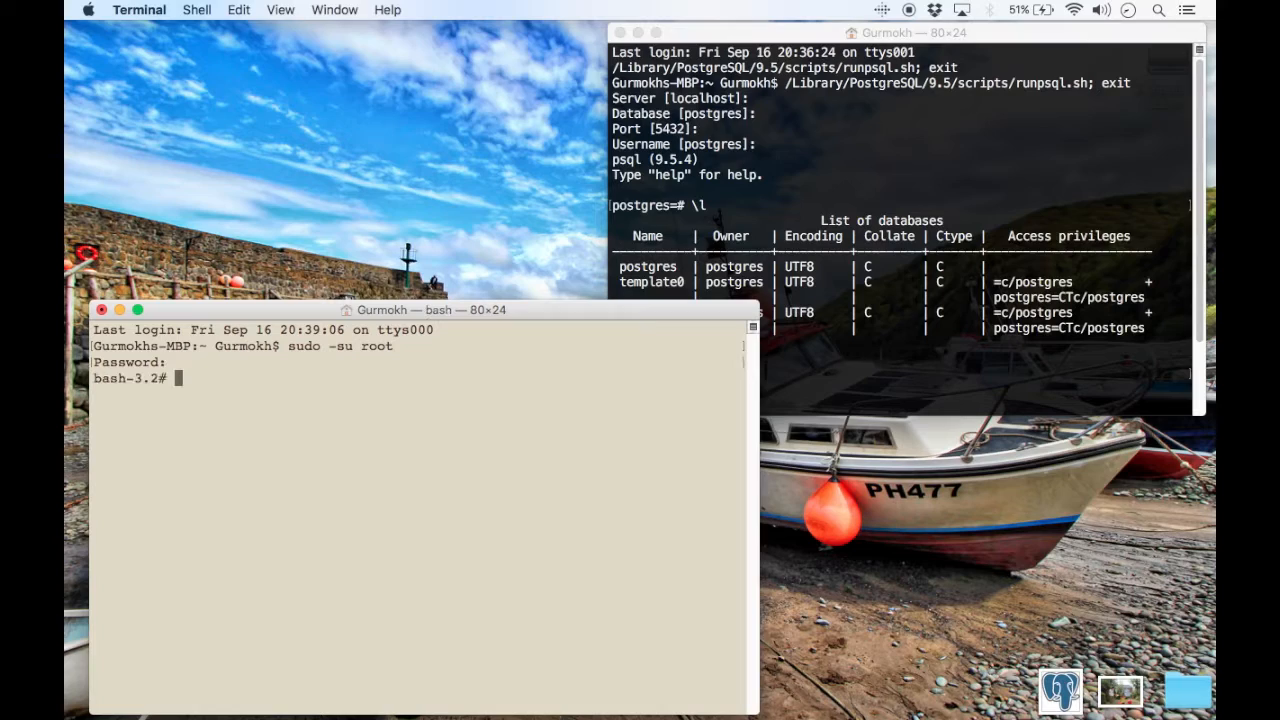
{"action": "type", "text": "su -"}
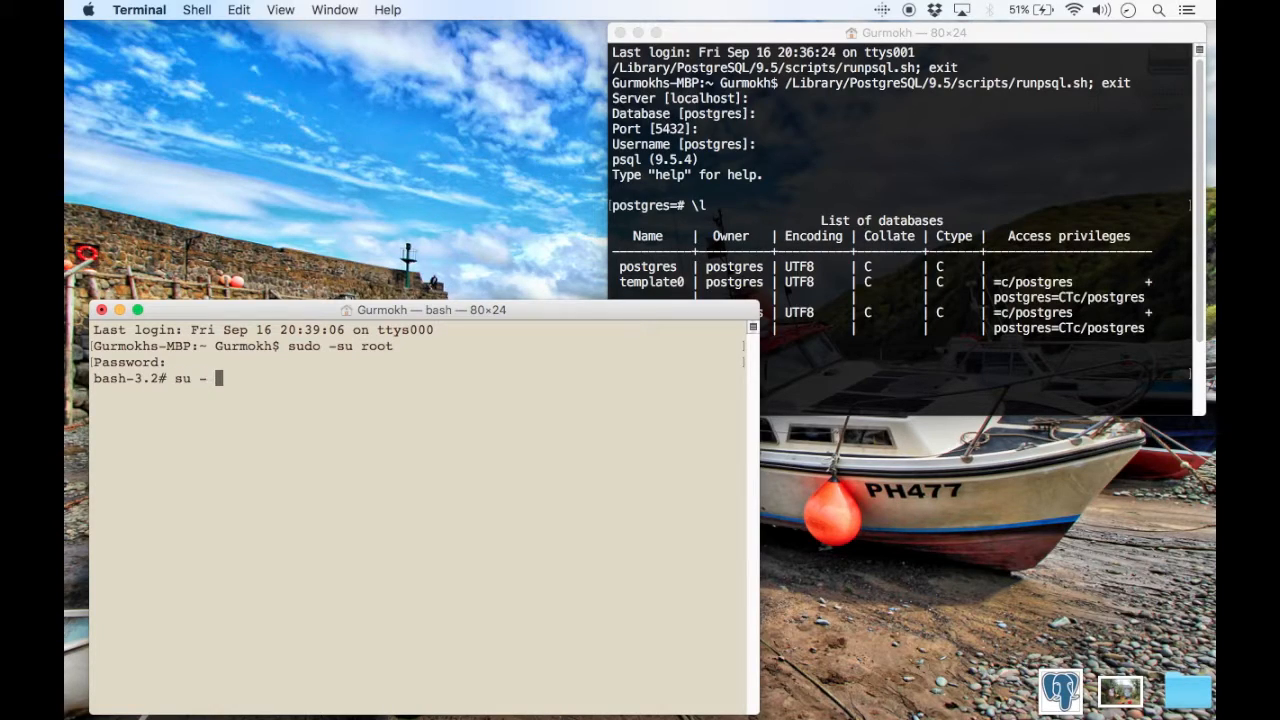
{"action": "type", "text": "postgres"}
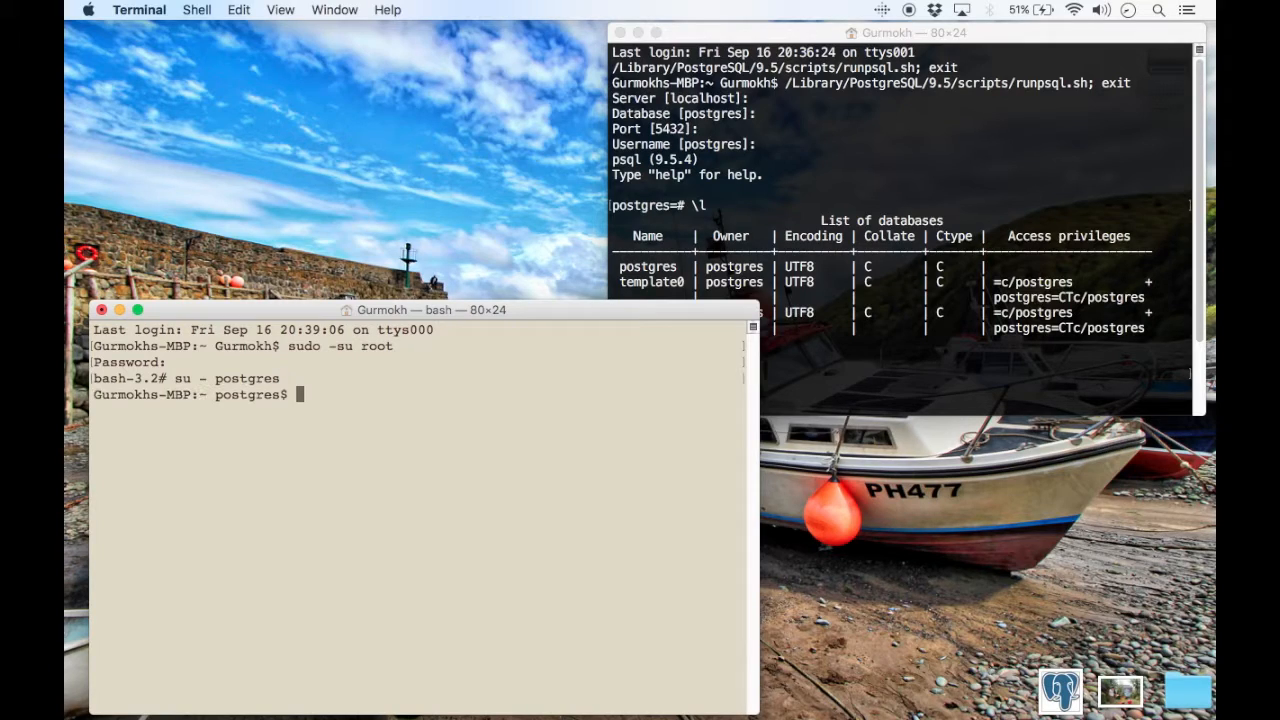
{"action": "mouse_move", "coordinate": [884, 156]}
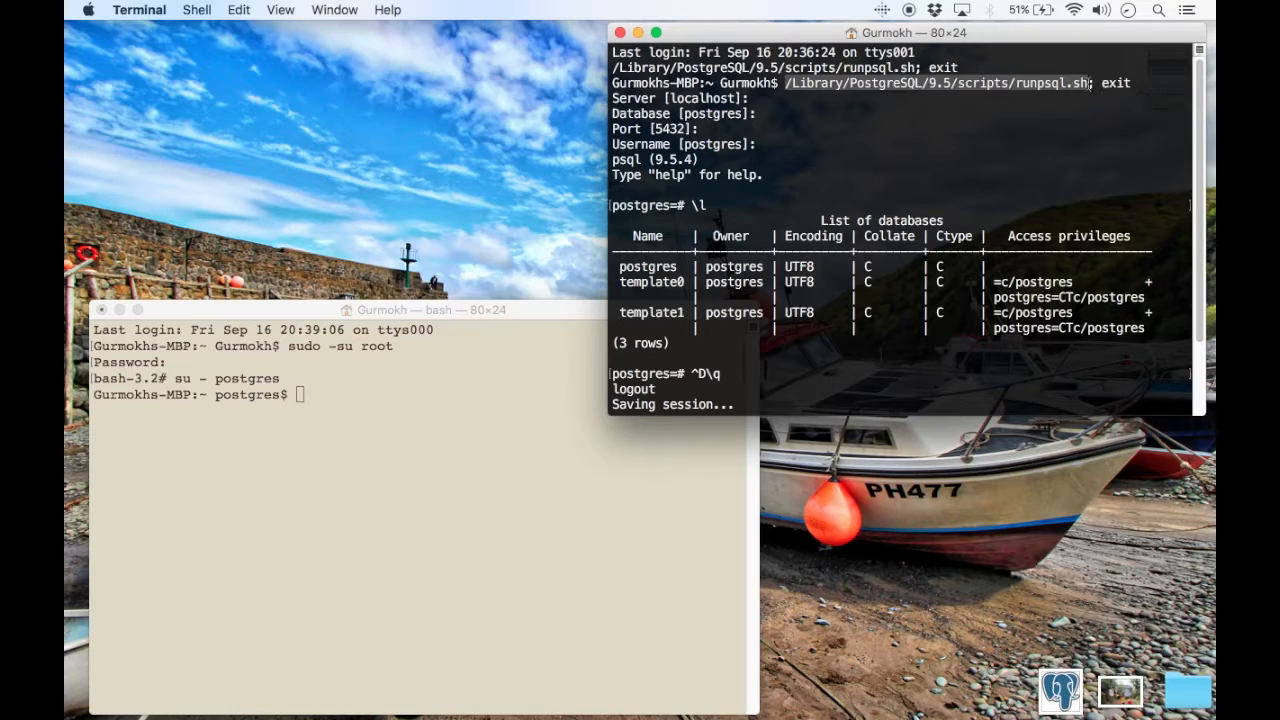
{"action": "mouse_move", "coordinate": [1010, 104]}
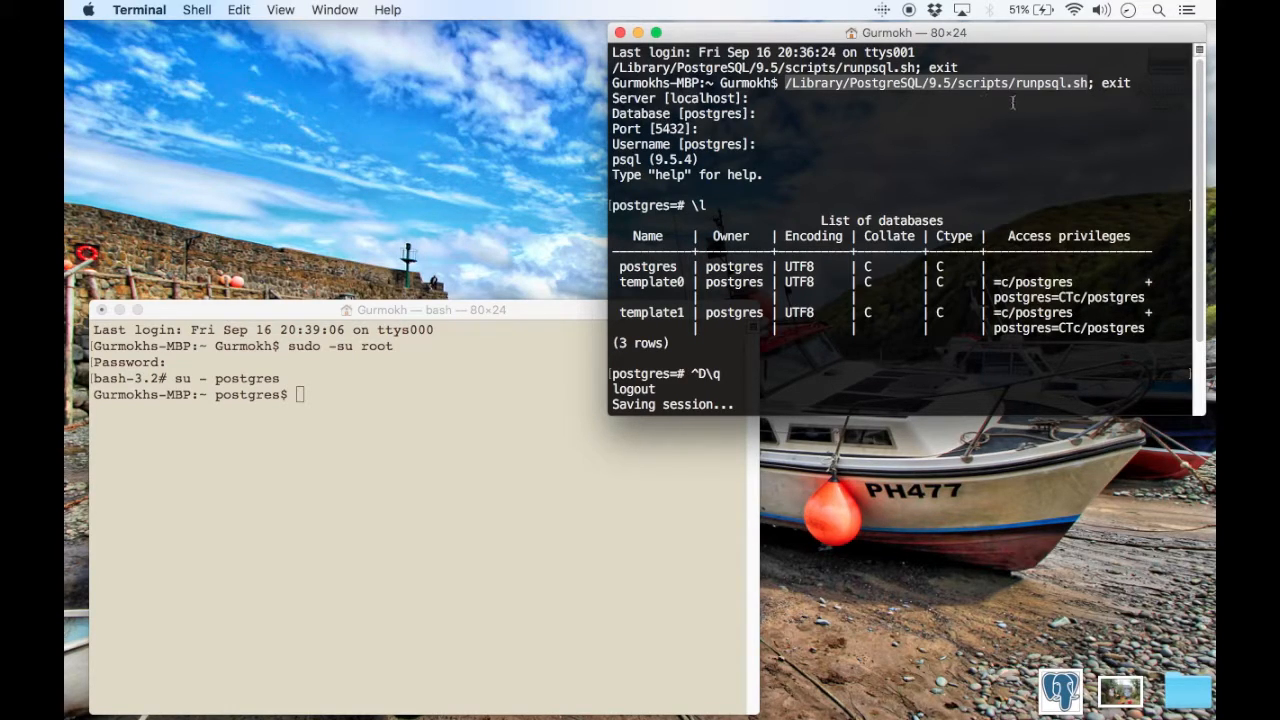
{"action": "type", "text": "v"}
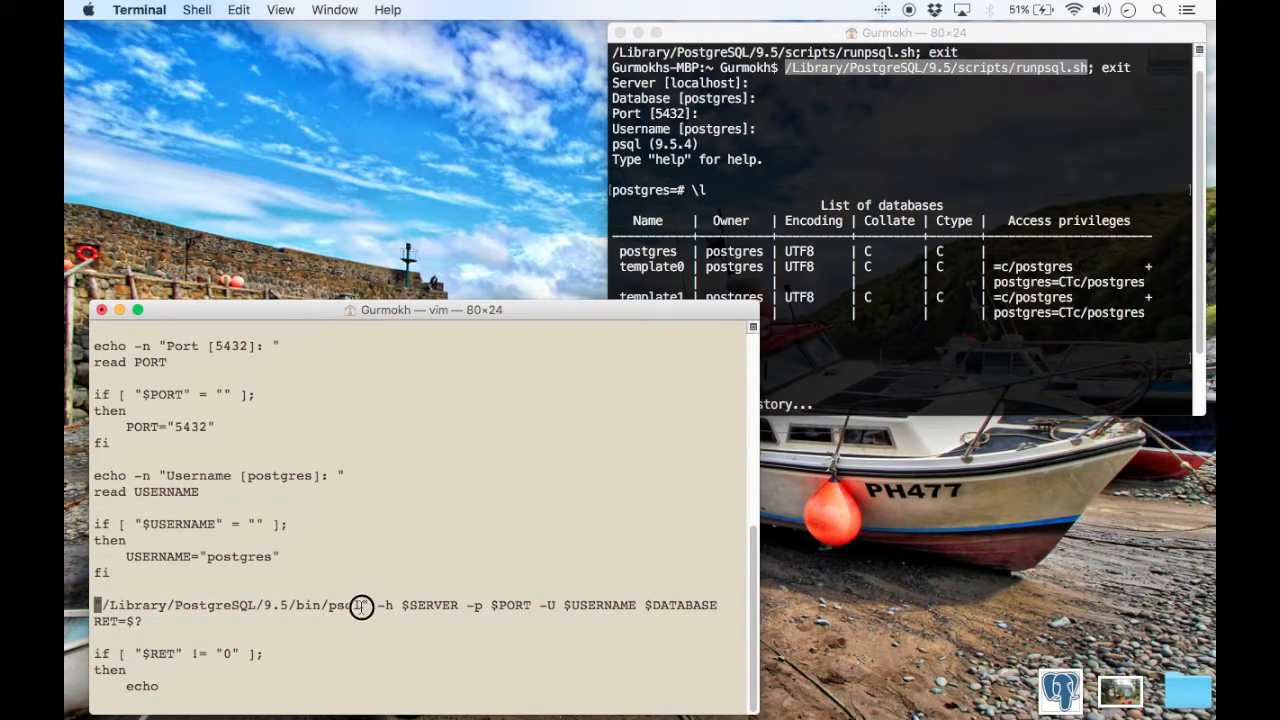
- Pick out the psql program path in runpsql.sh and quit vi back to the shell
{"action": "double_click", "coordinate": [344, 604]}
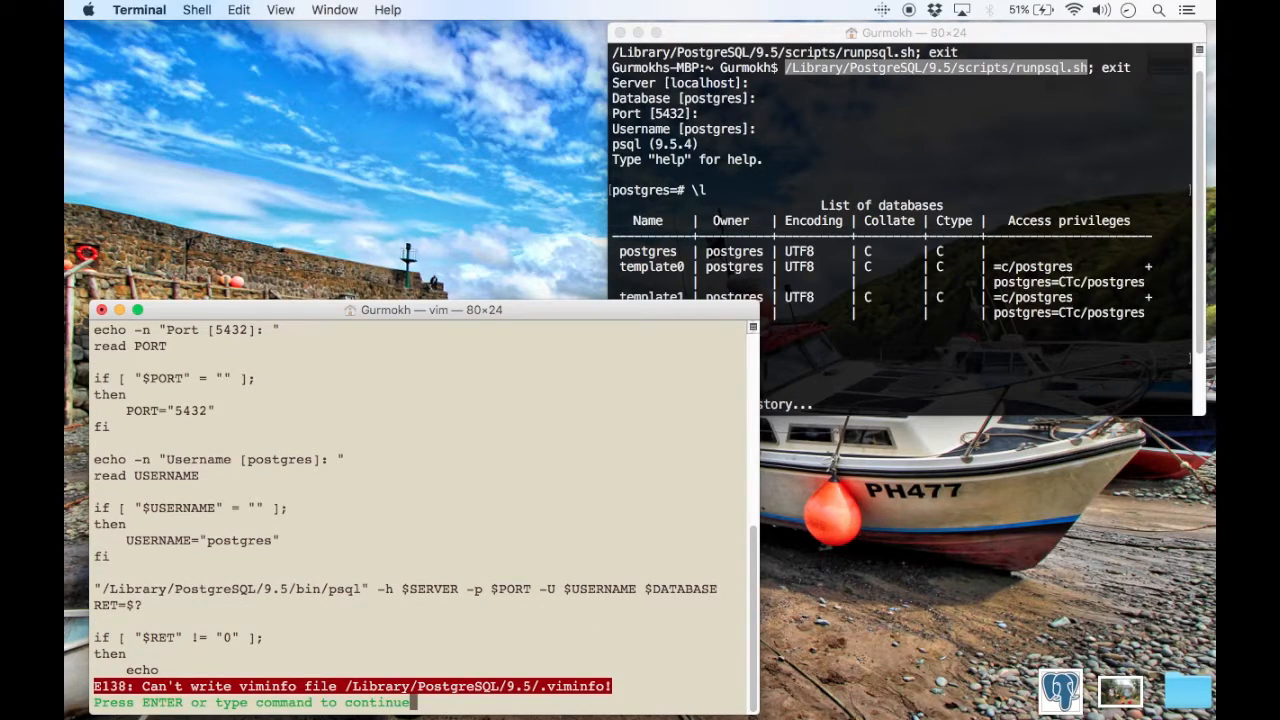
{"action": "key", "text": "enter"}
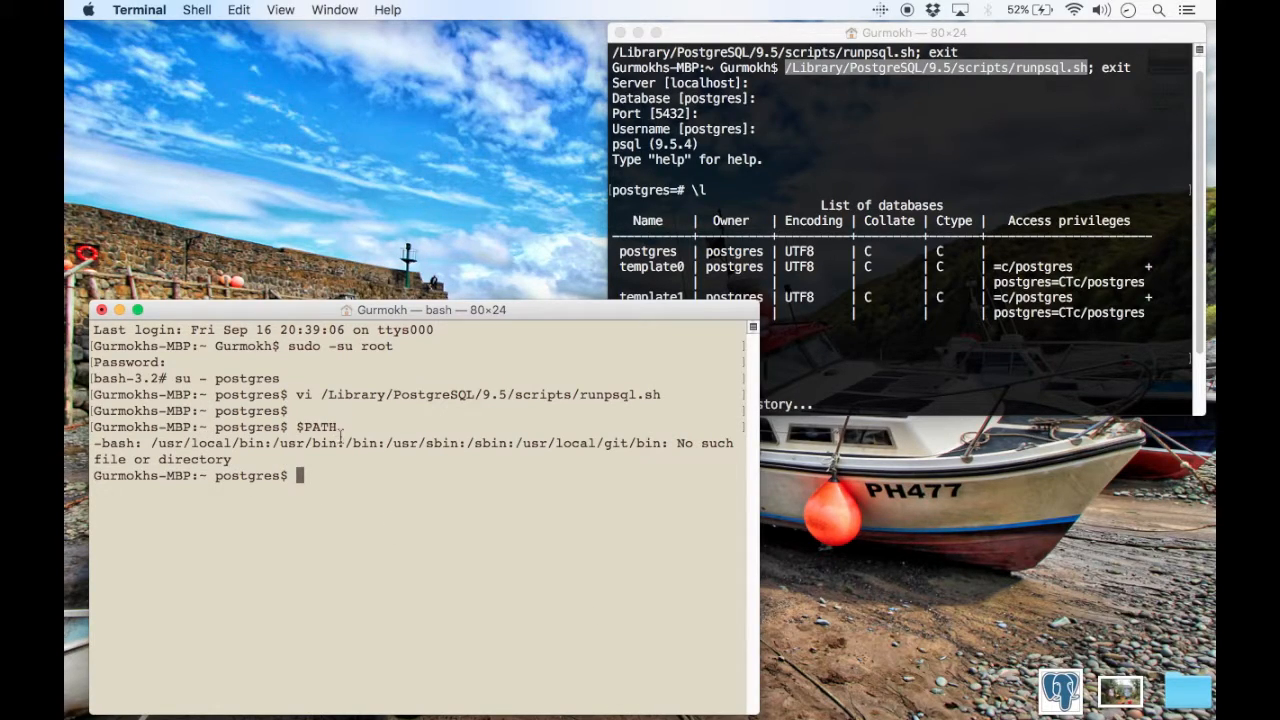
- Export PATH with /Library/PostgreSQL/9.5/bin prepended ahead of the system directories
{"action": "type", "text": "e"}
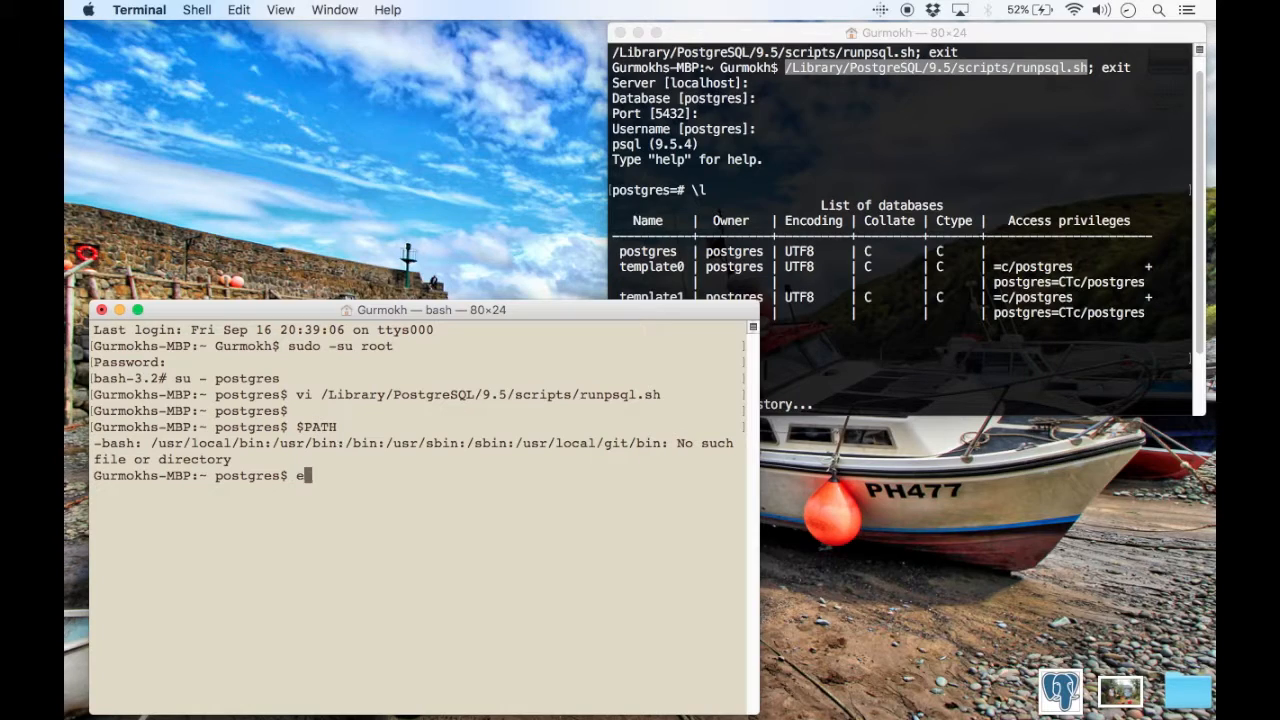
{"action": "type", "text": "xport PA"}
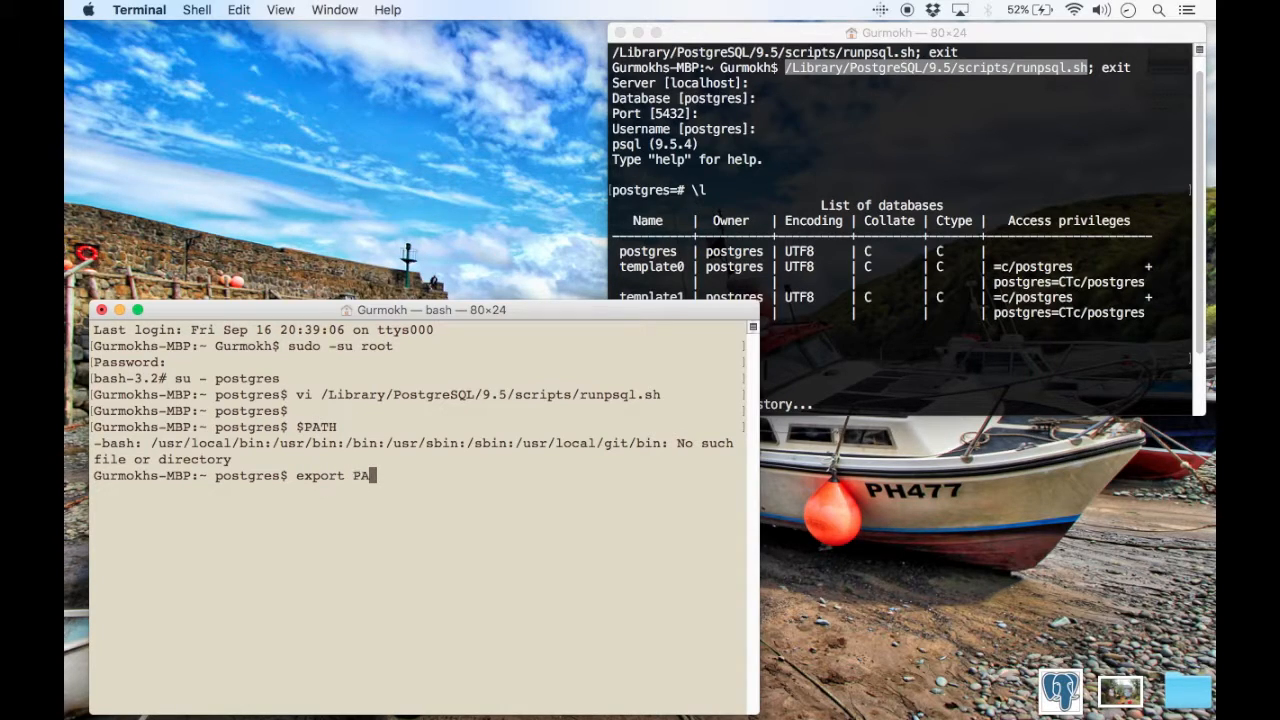
{"action": "type", "text": "TH="}
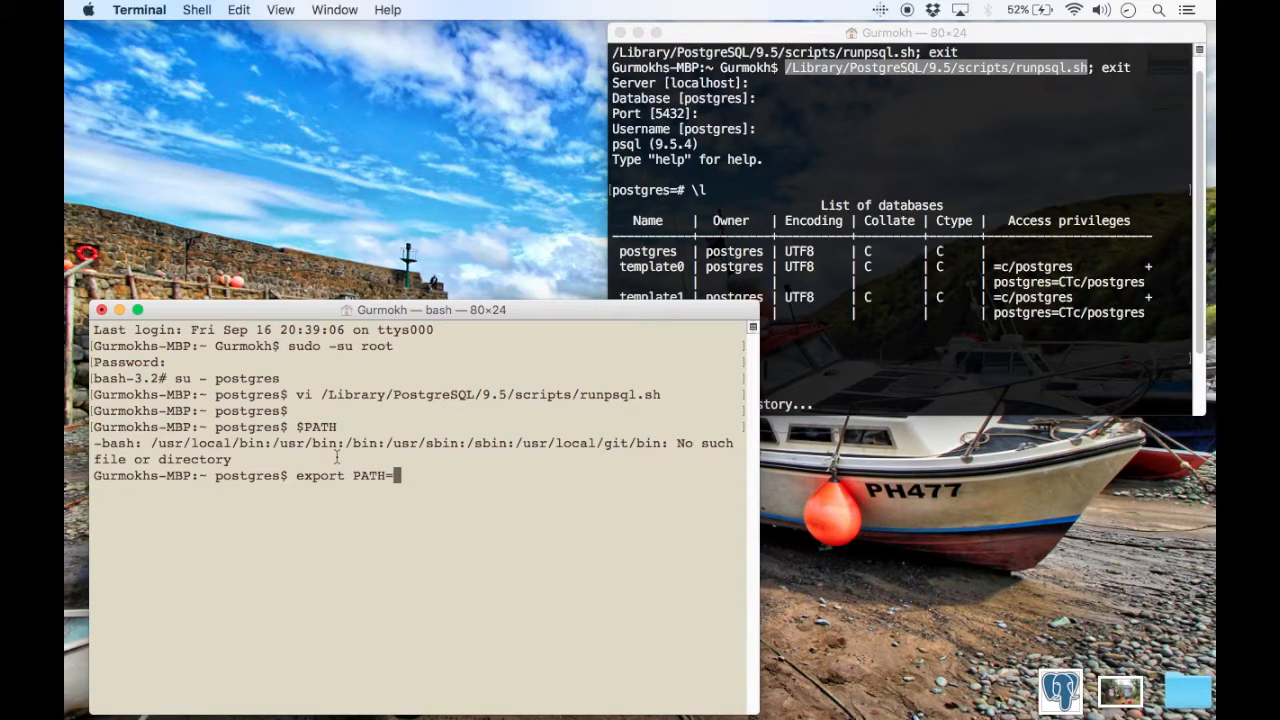
{"action": "type", "text": "/Library/PostgreSQL/9.5/bin/psql"}
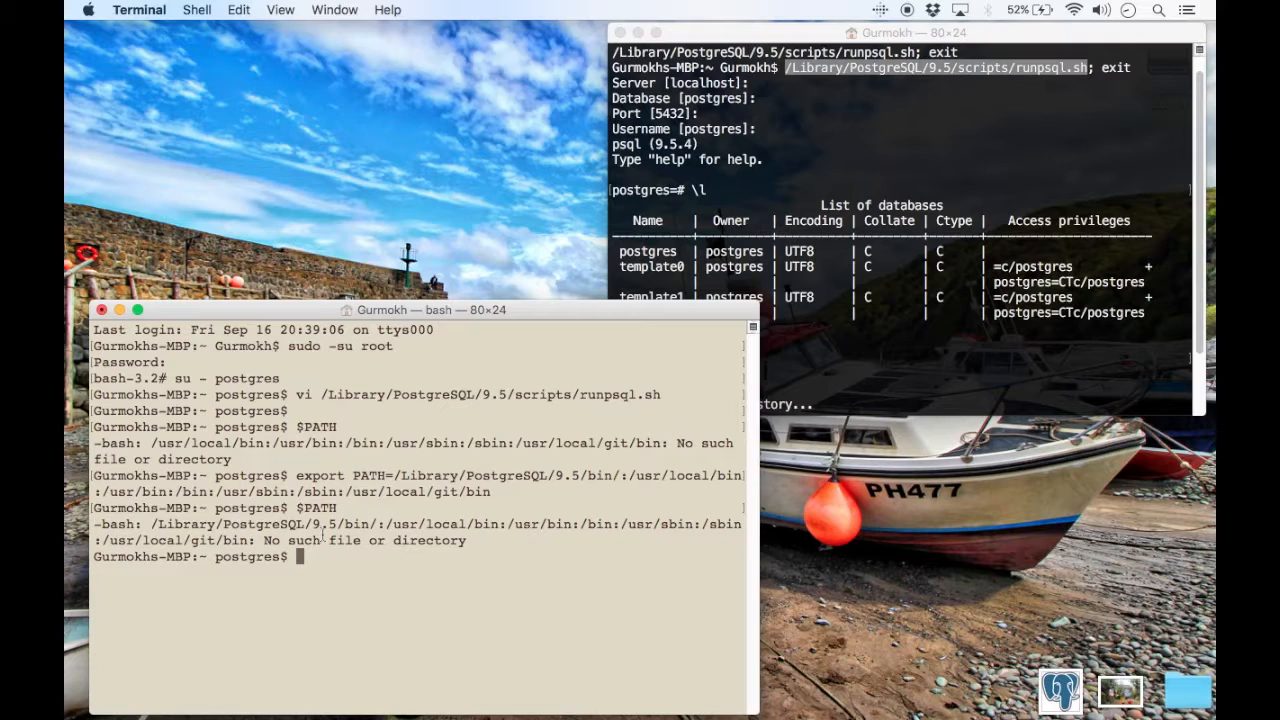
- Confirm the PostgreSQL bin entry in the echoed PATH and run psql from the shell
{"action": "double_click", "coordinate": [280, 524]}
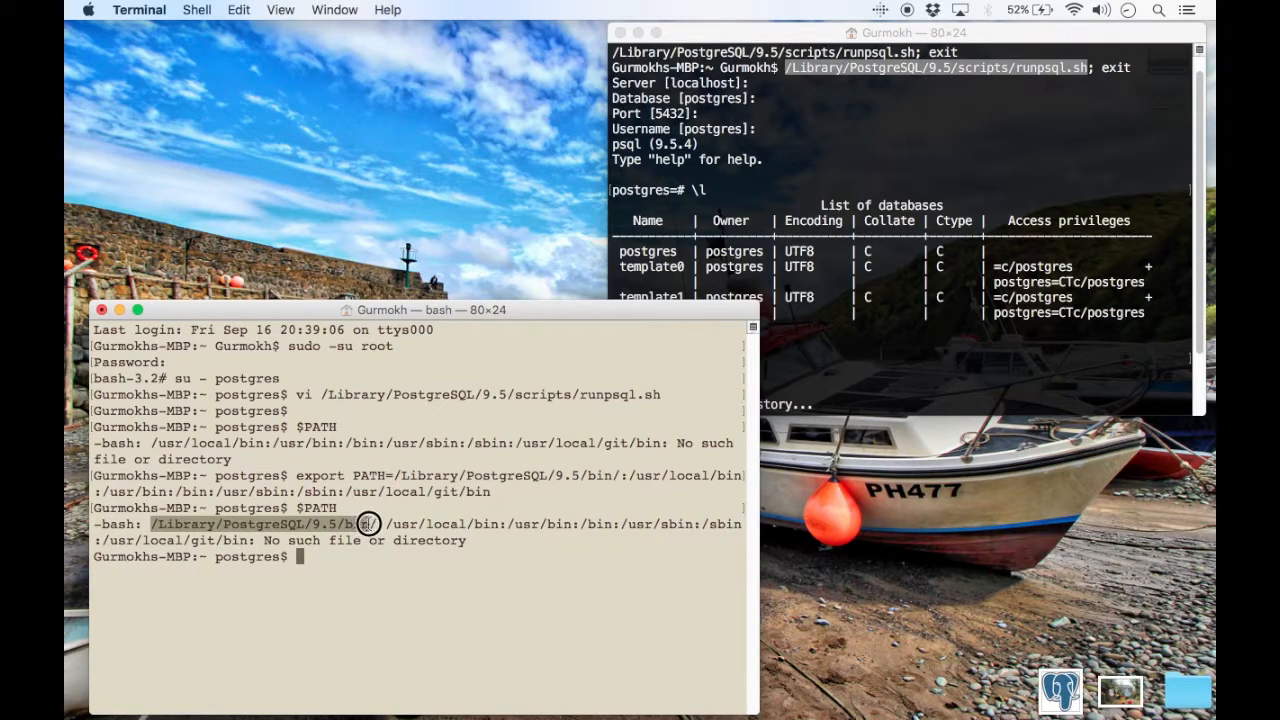
{"action": "type", "text": "p"}
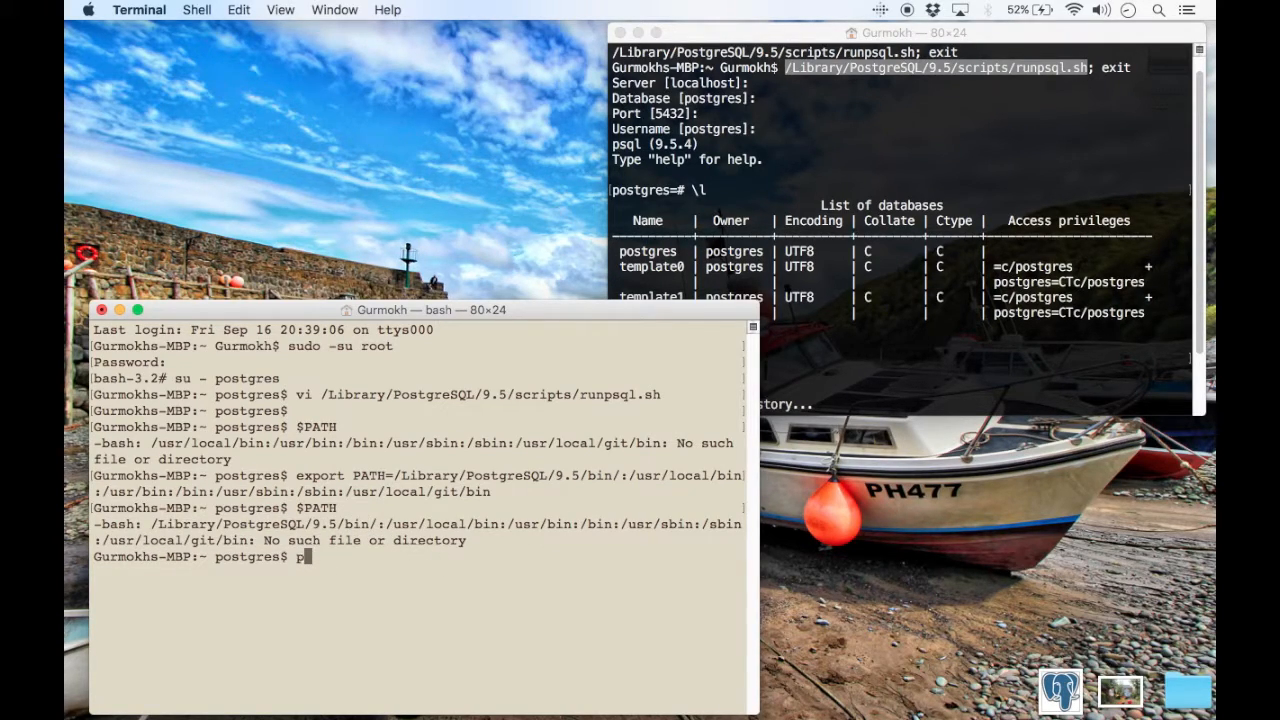
{"action": "type", "text": "psql"}
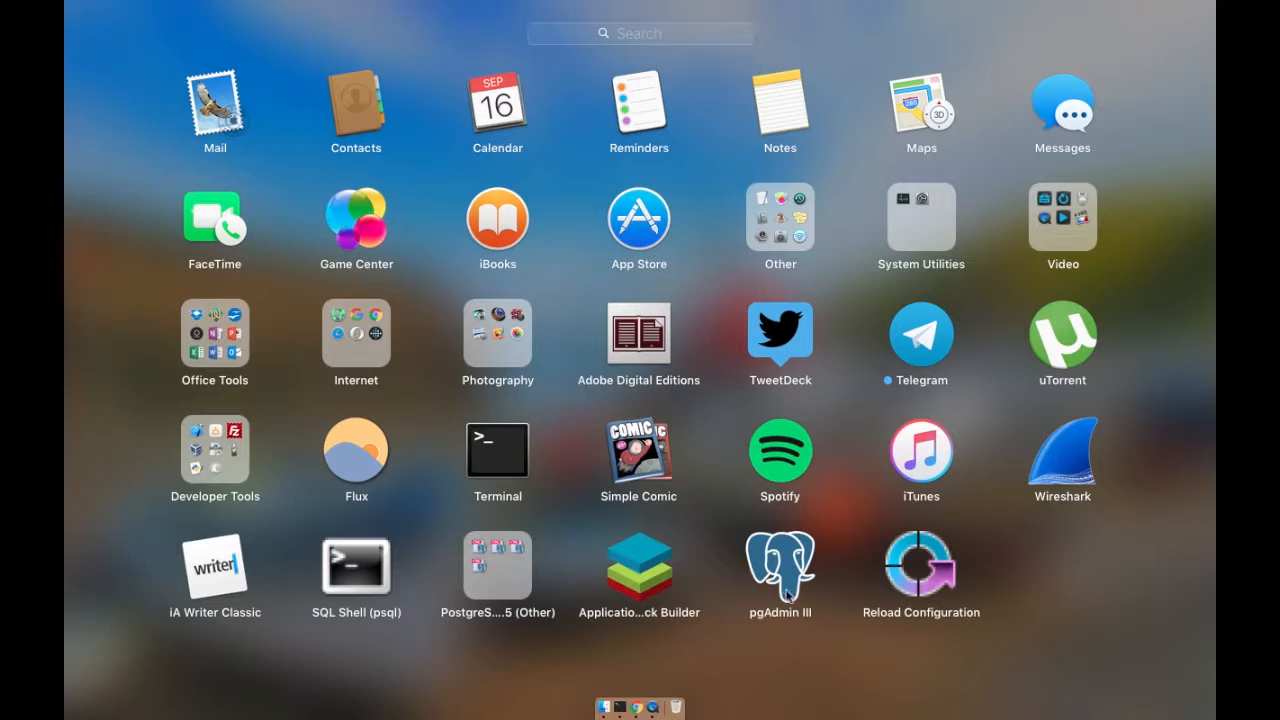
- Launch pgAdmin III, connect to the PostgreSQL 9.5 server and view the testdb and postgres database properties
{"action": "left_click", "coordinate": [780, 564]}
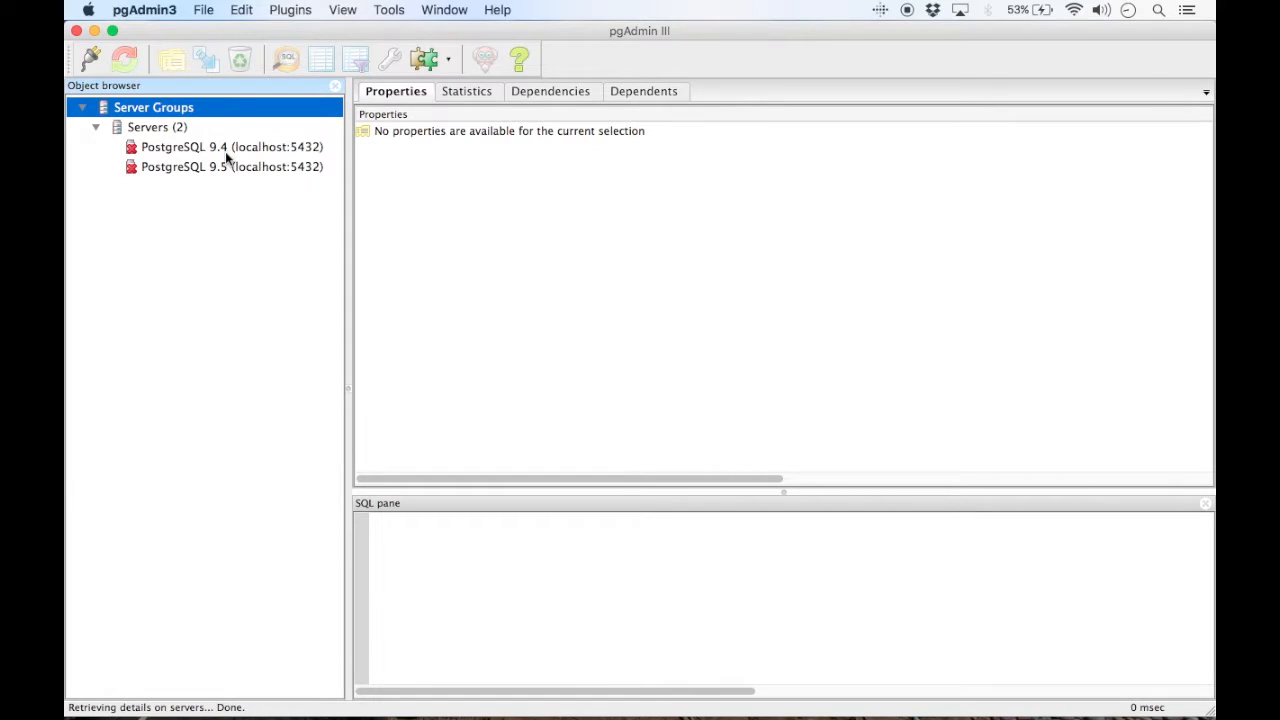
{"action": "left_click", "coordinate": [232, 148]}
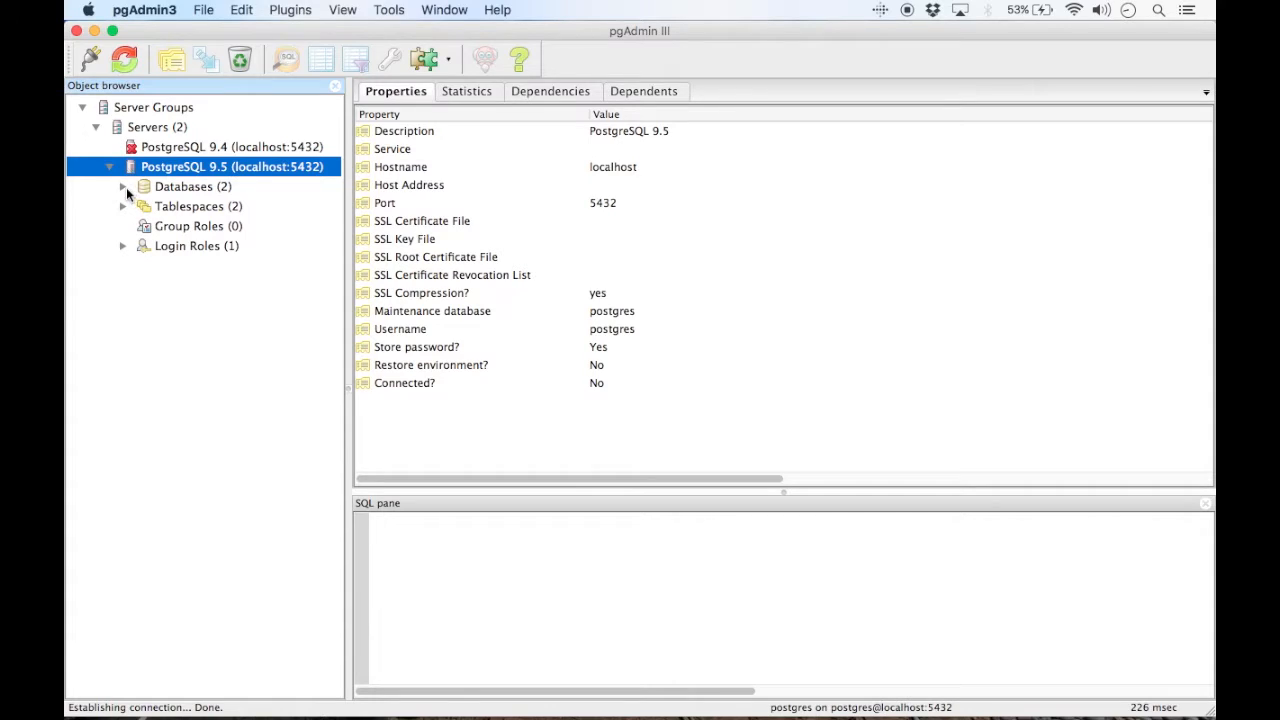
{"action": "left_click", "coordinate": [124, 186]}
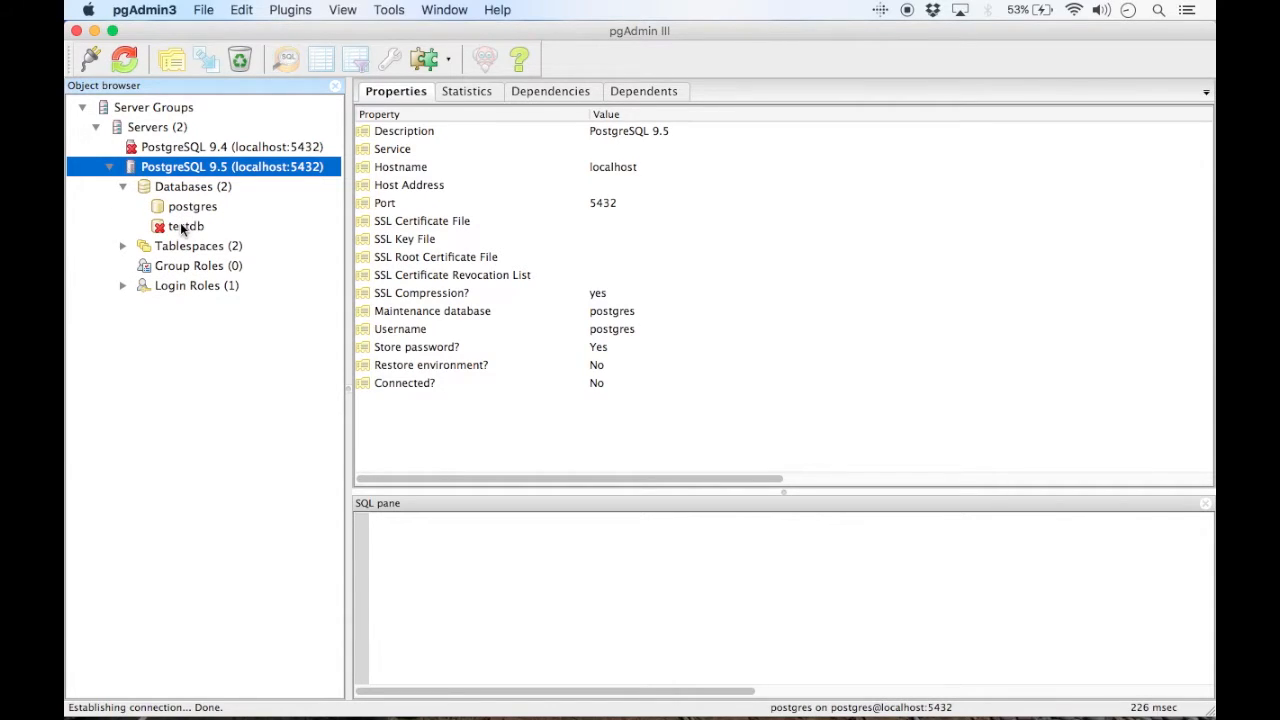
{"action": "left_click", "coordinate": [186, 224]}
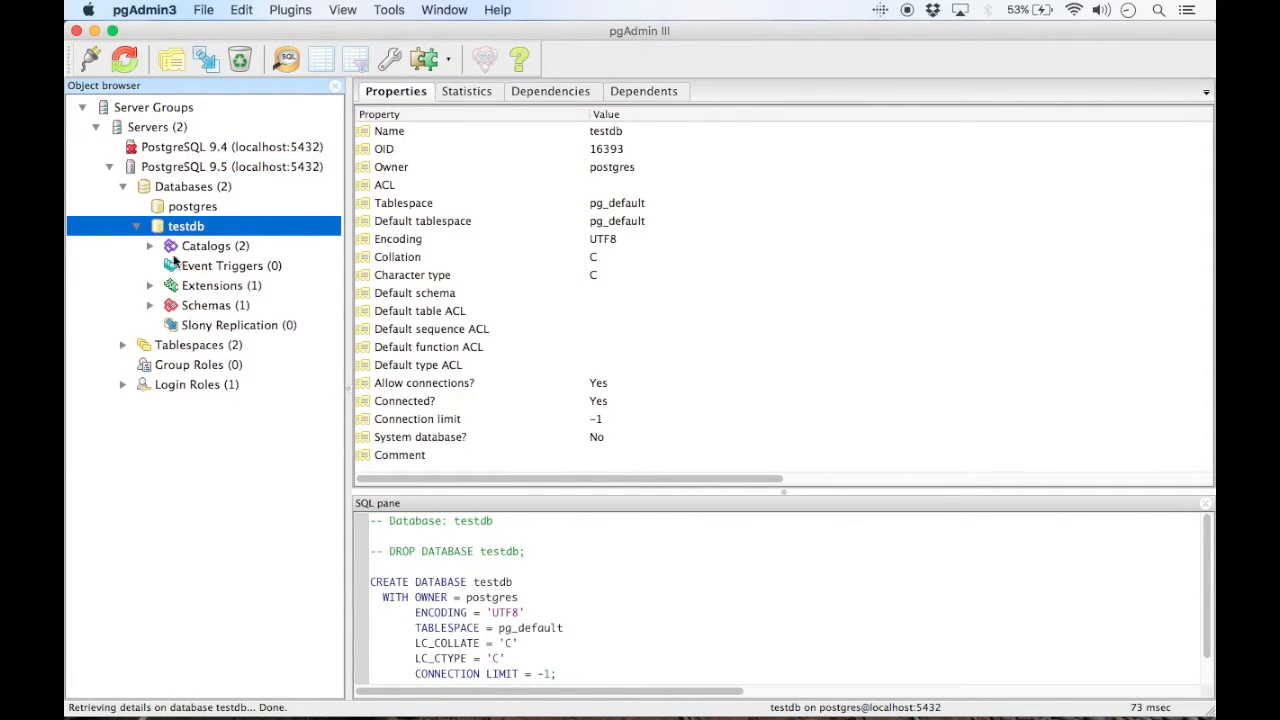
{"action": "left_click", "coordinate": [192, 206]}
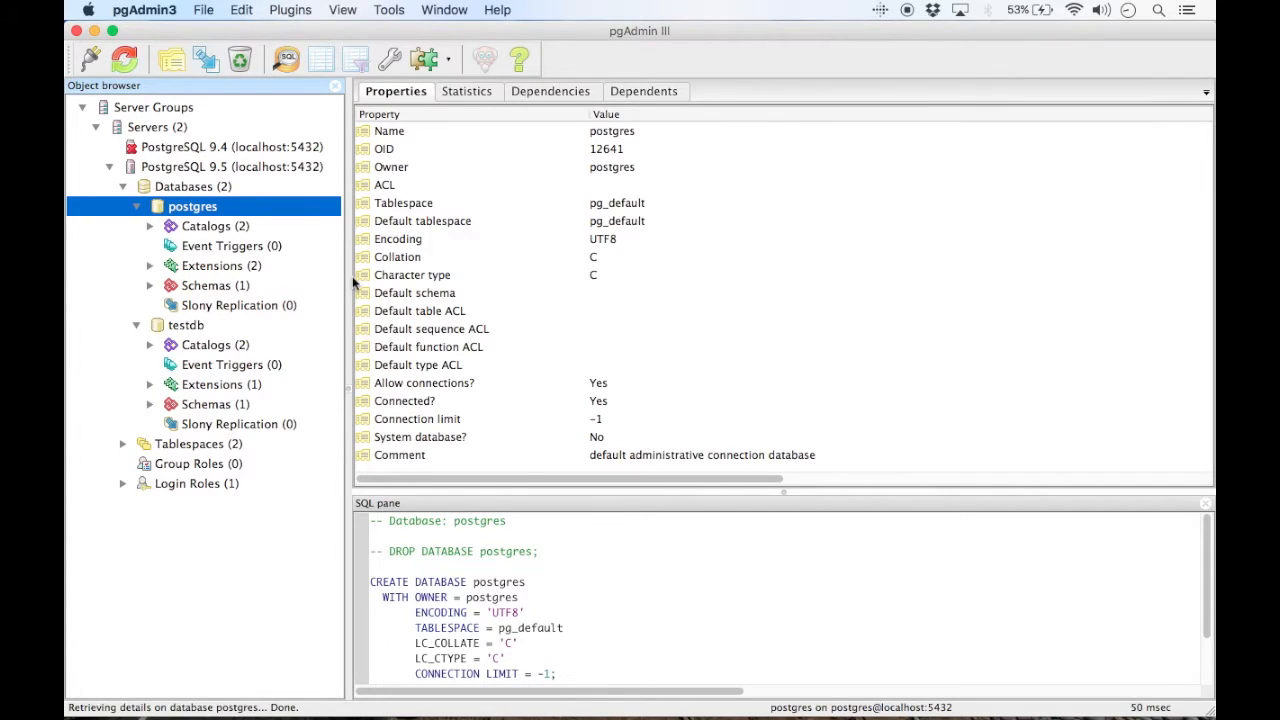